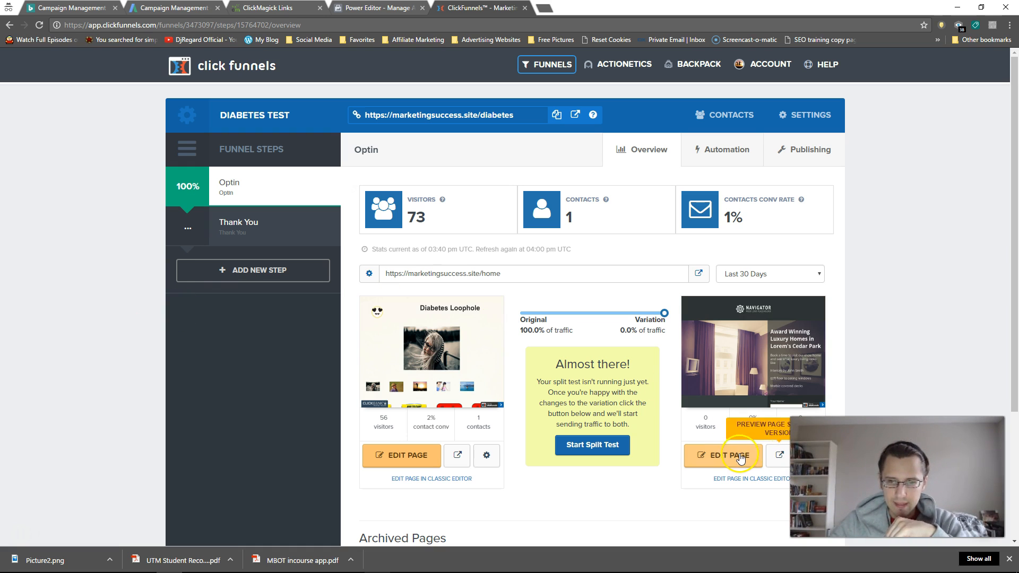
Open the Diabetes Test funnel's luxury-homes Navigator variation in the ClickFunnels editor.
click(727, 456)
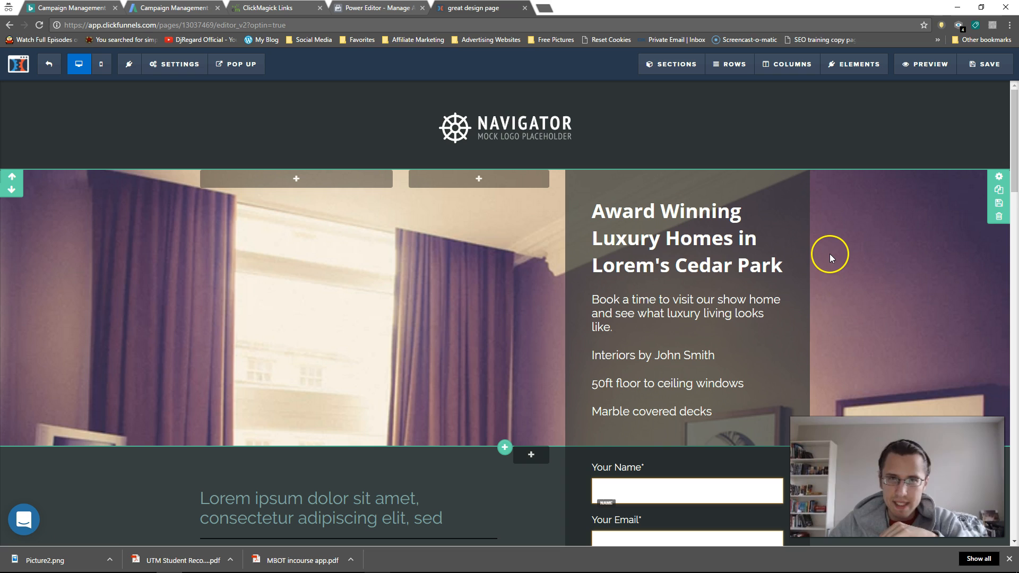
mouse_move(840, 242)
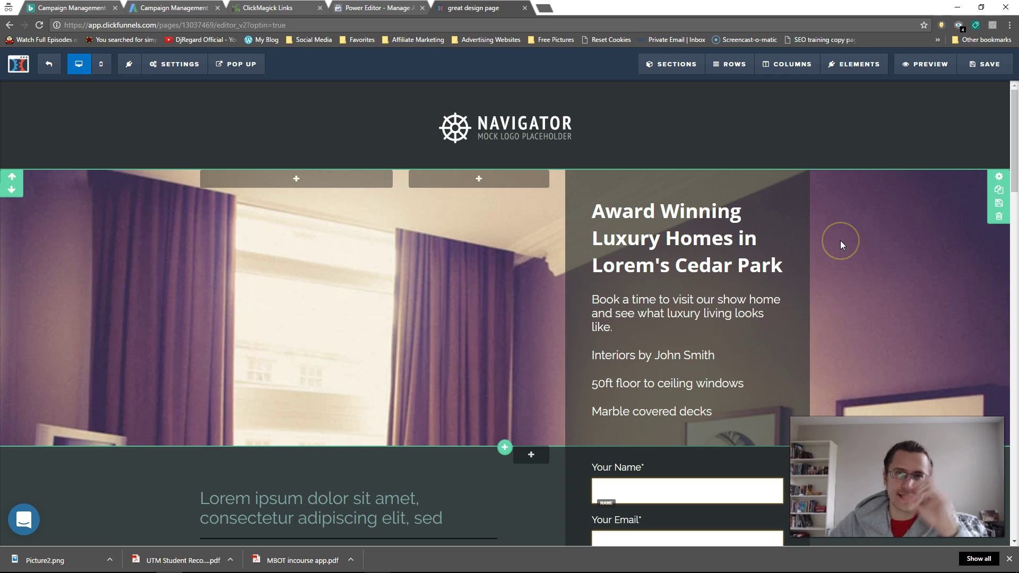
mouse_move(855, 215)
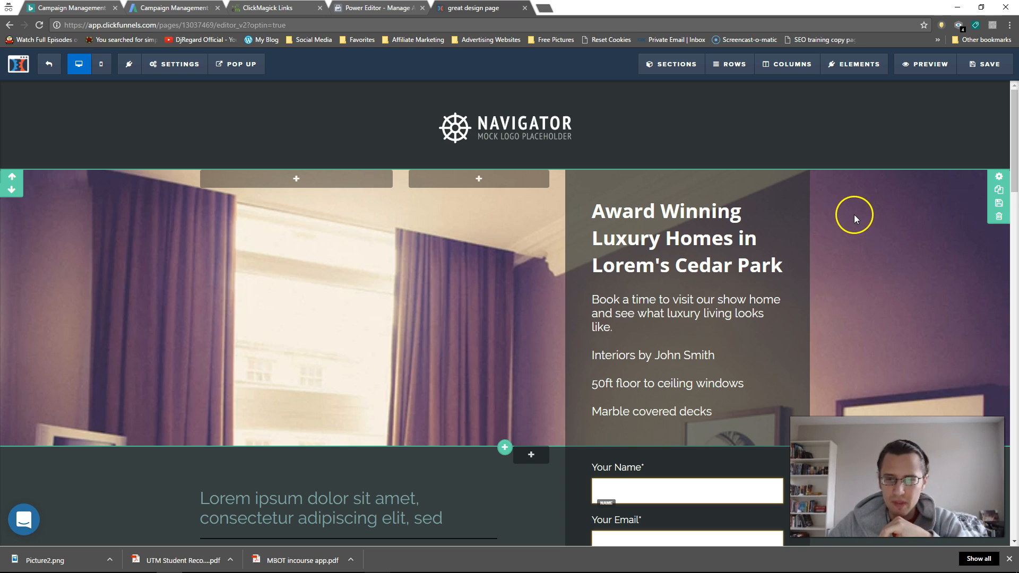
click(502, 122)
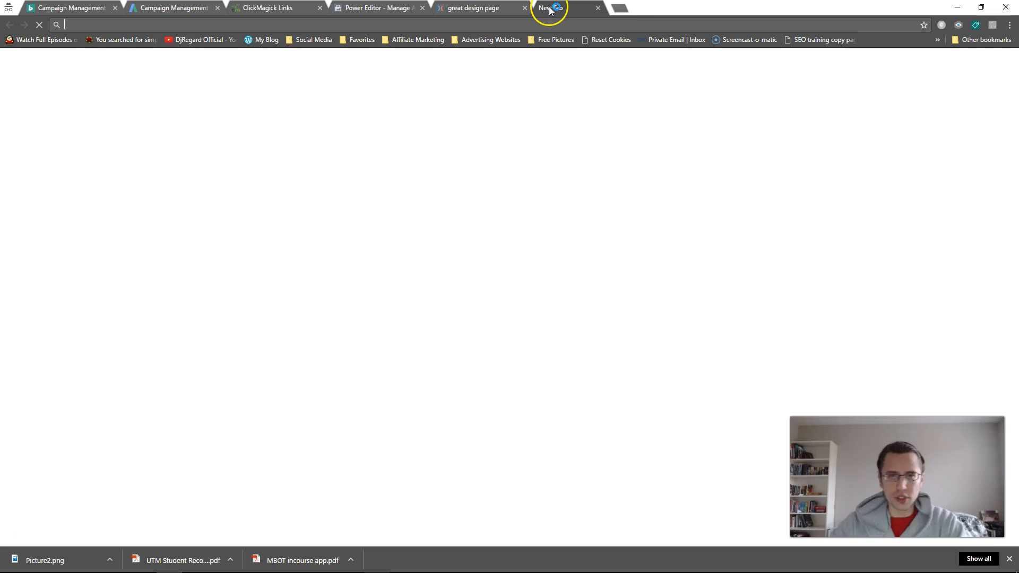
In a new tab, go to olark.com, view pricing and start the Free Forever sign-up.
text(olark.com)
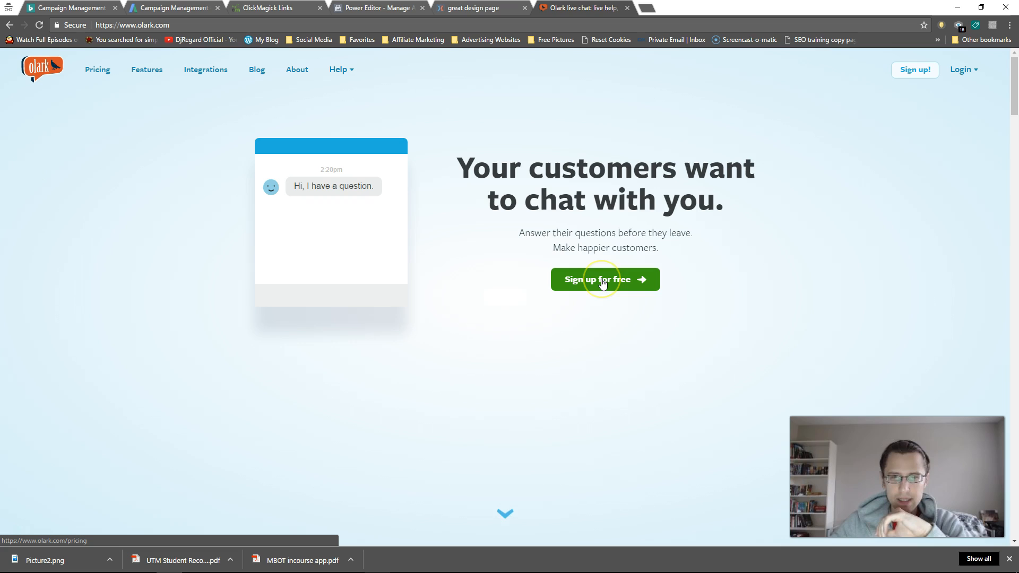
click(605, 279)
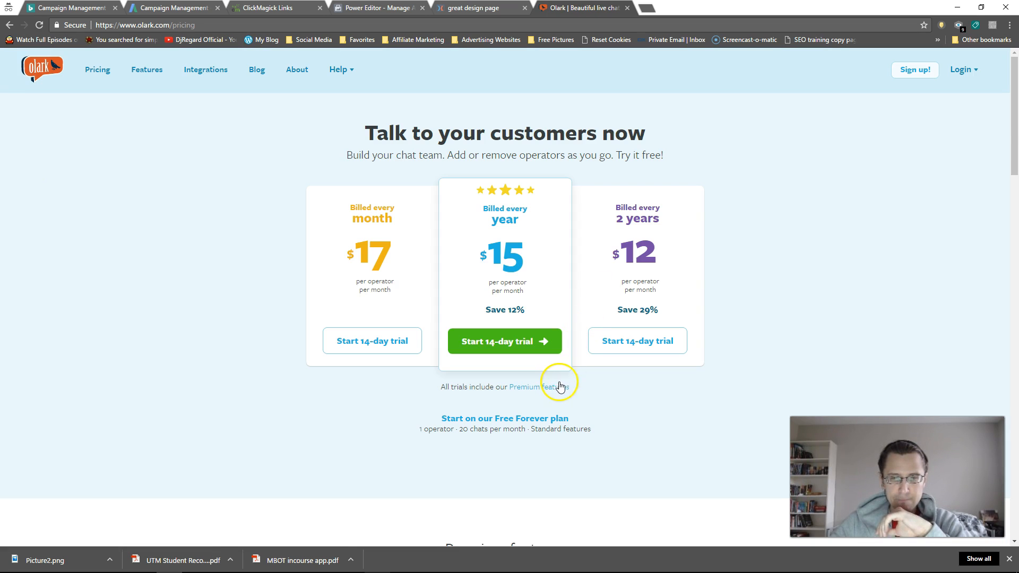
mouse_move(582, 141)
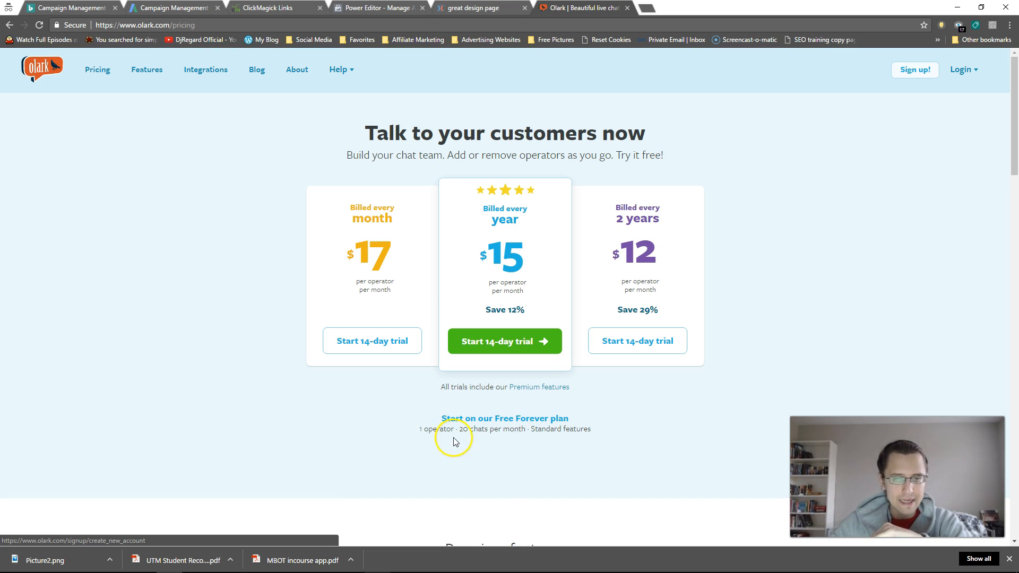
double_click(435, 429)
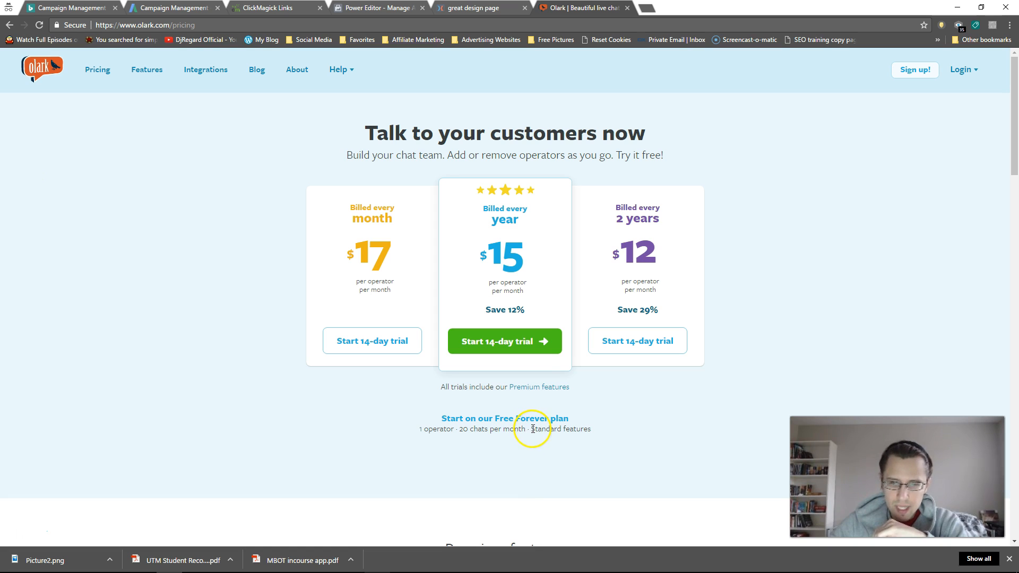
mouse_move(582, 433)
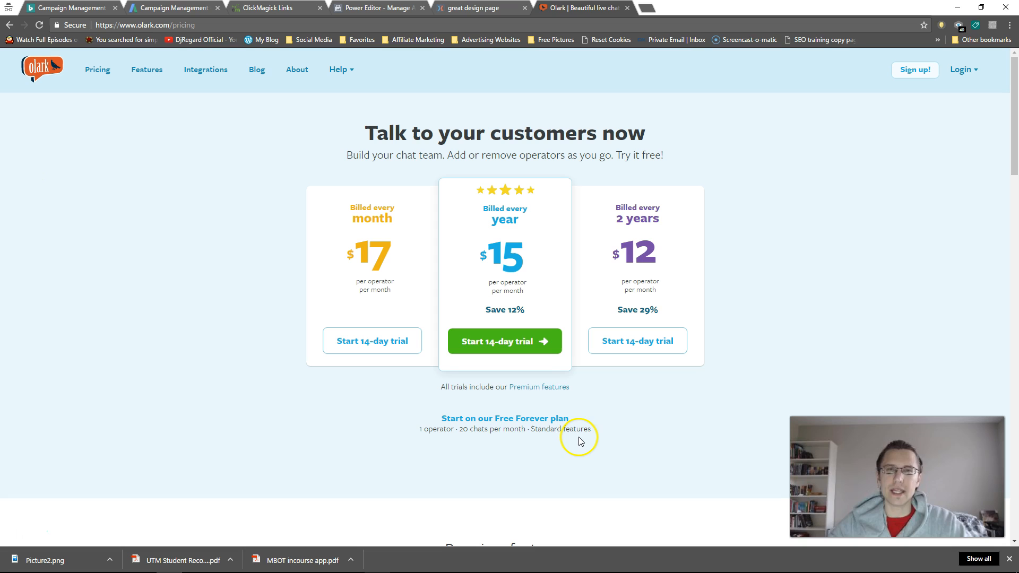
mouse_move(530, 423)
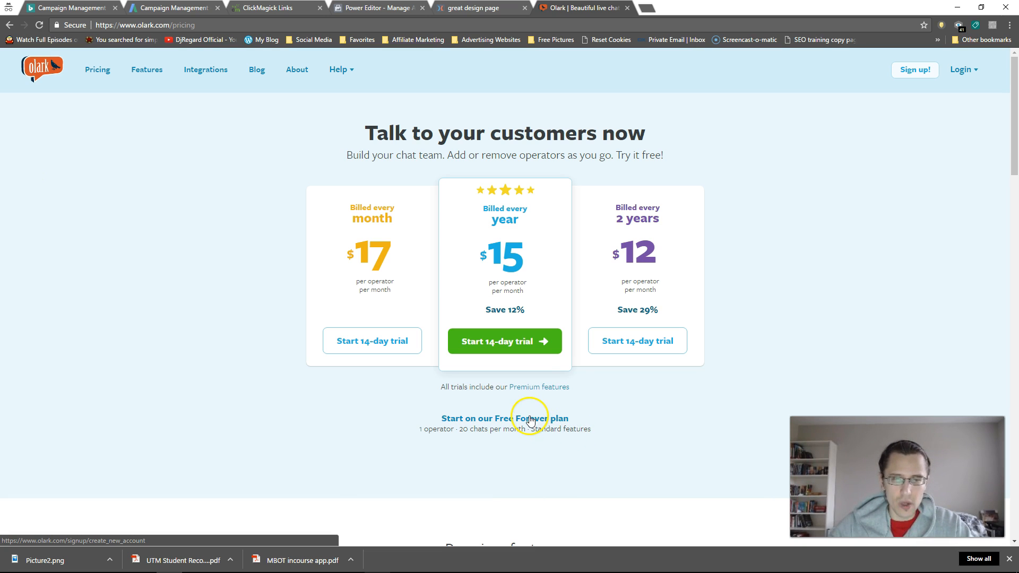
click(505, 418)
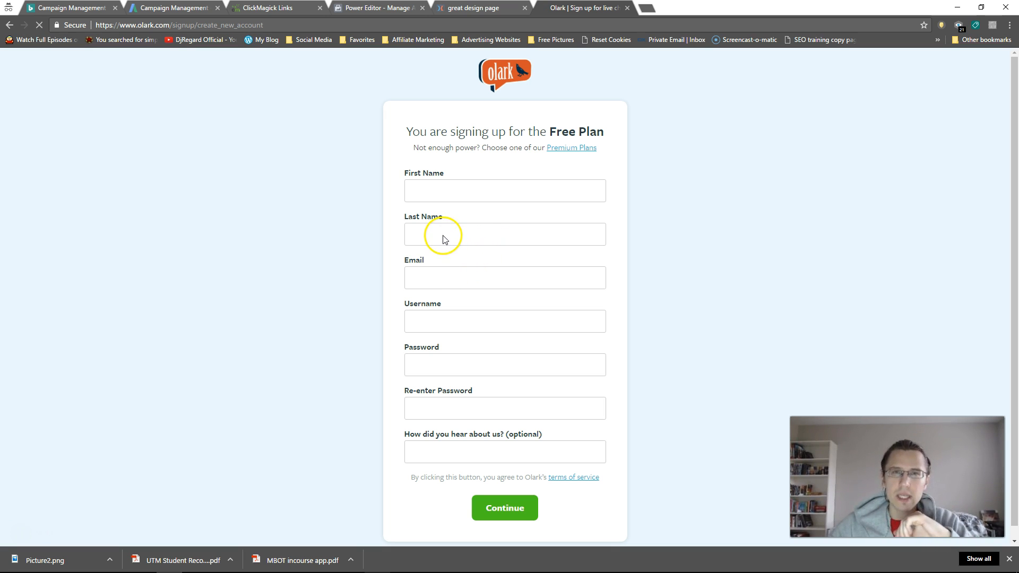
Submit the Olark sign-up, keep English as the language and choose 'Just me' for team size.
click(505, 507)
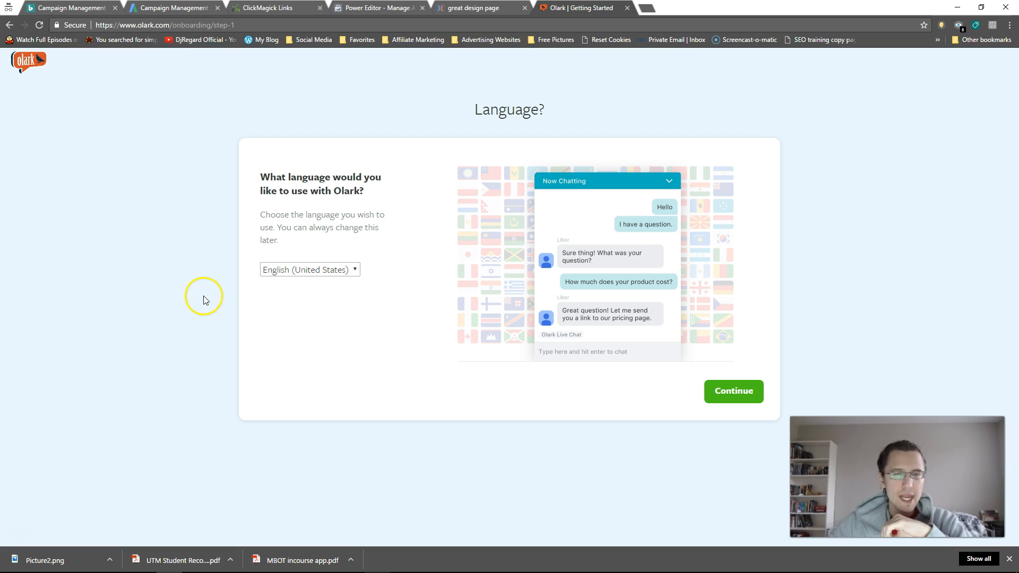
mouse_move(274, 230)
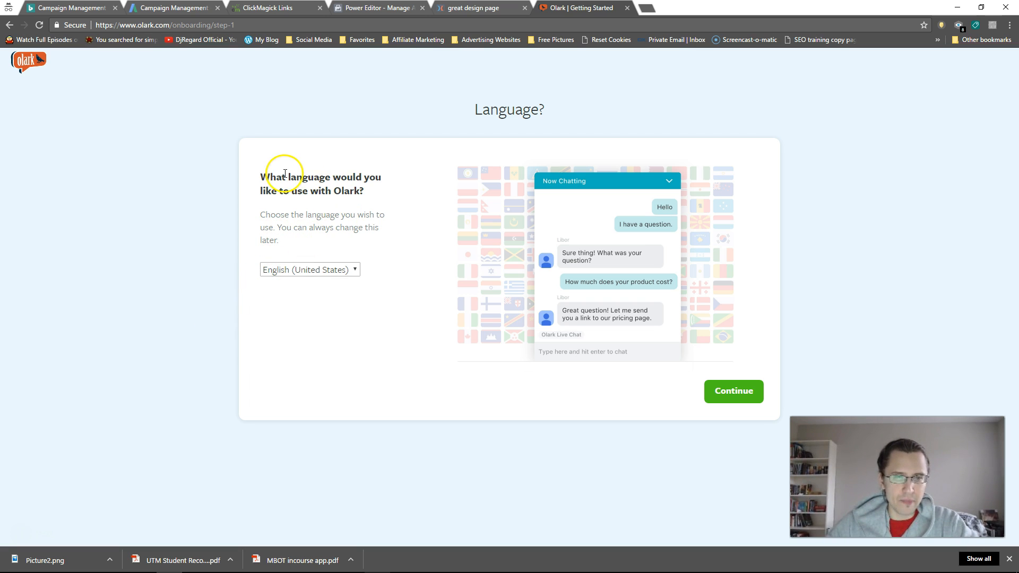
drag(274, 177, 364, 190)
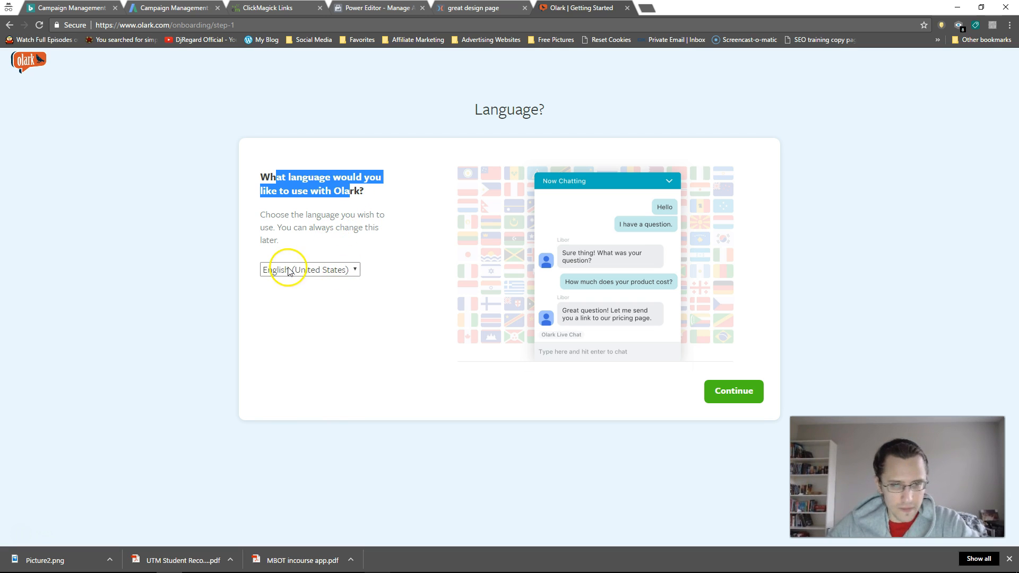
mouse_move(436, 331)
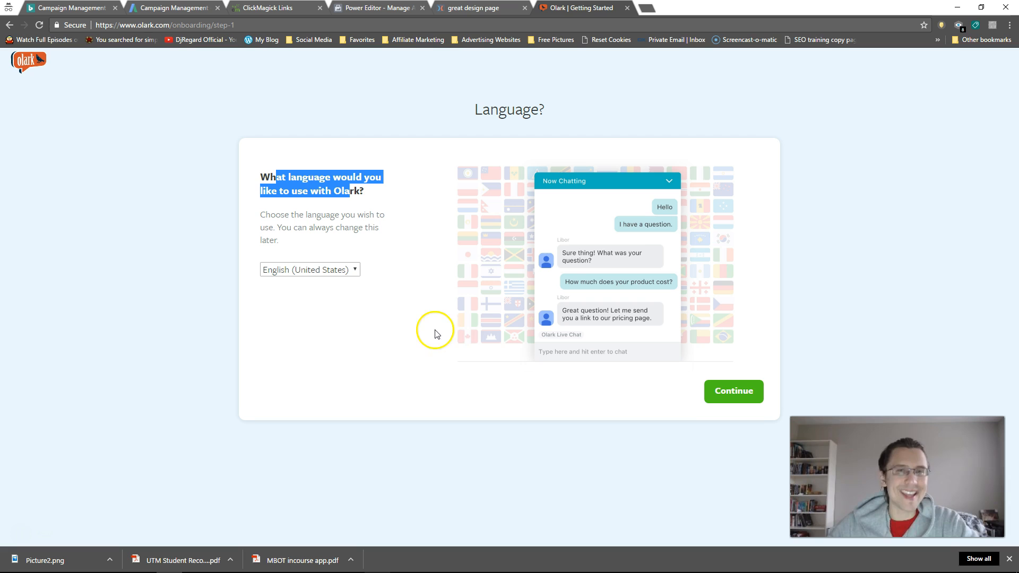
click(733, 391)
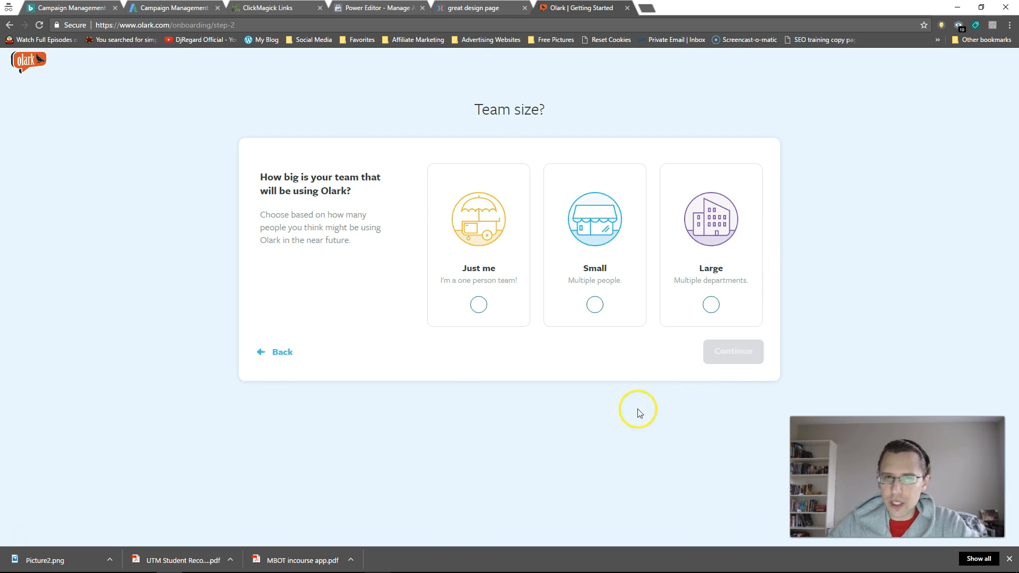
mouse_move(549, 414)
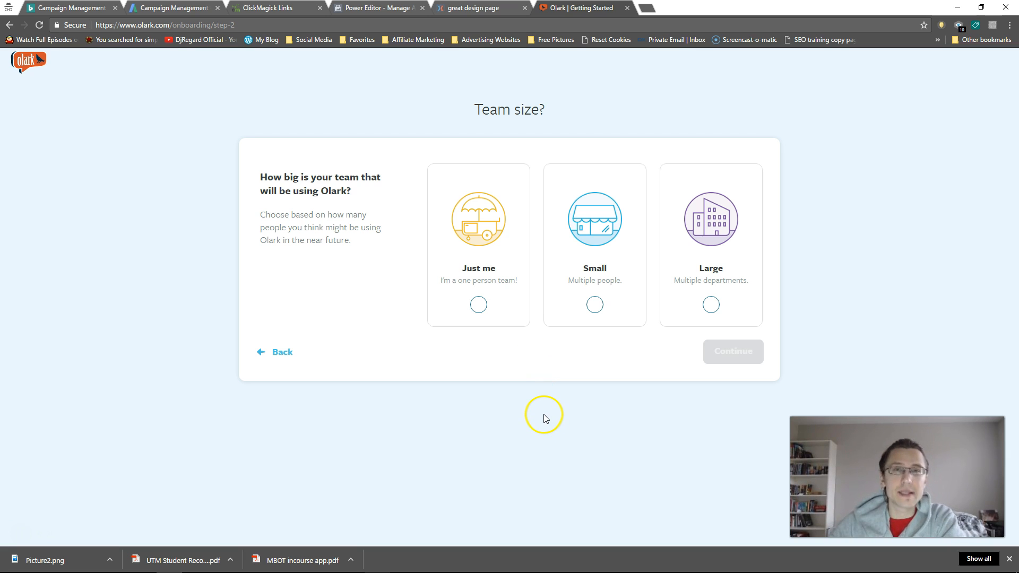
mouse_move(553, 398)
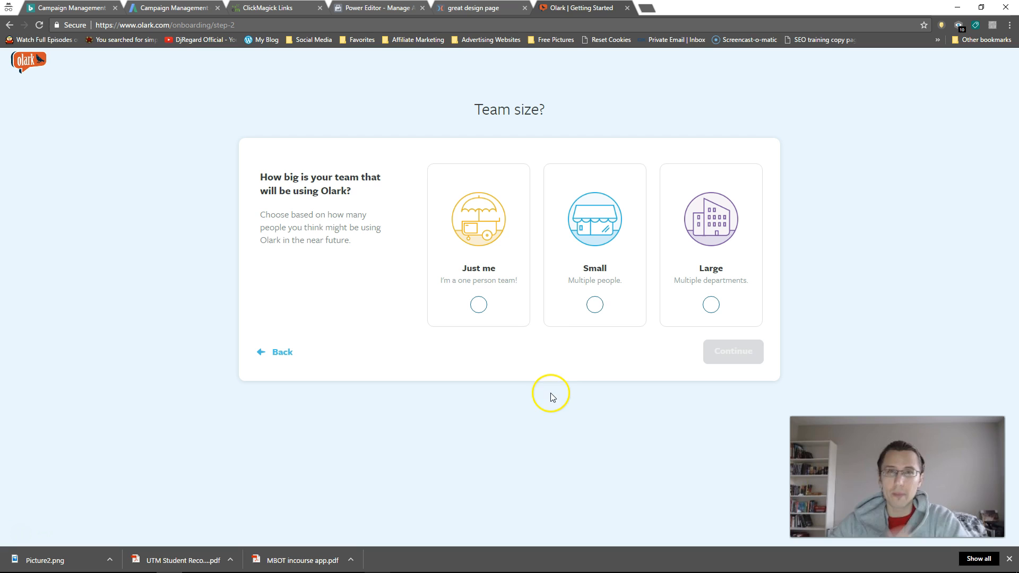
click(478, 304)
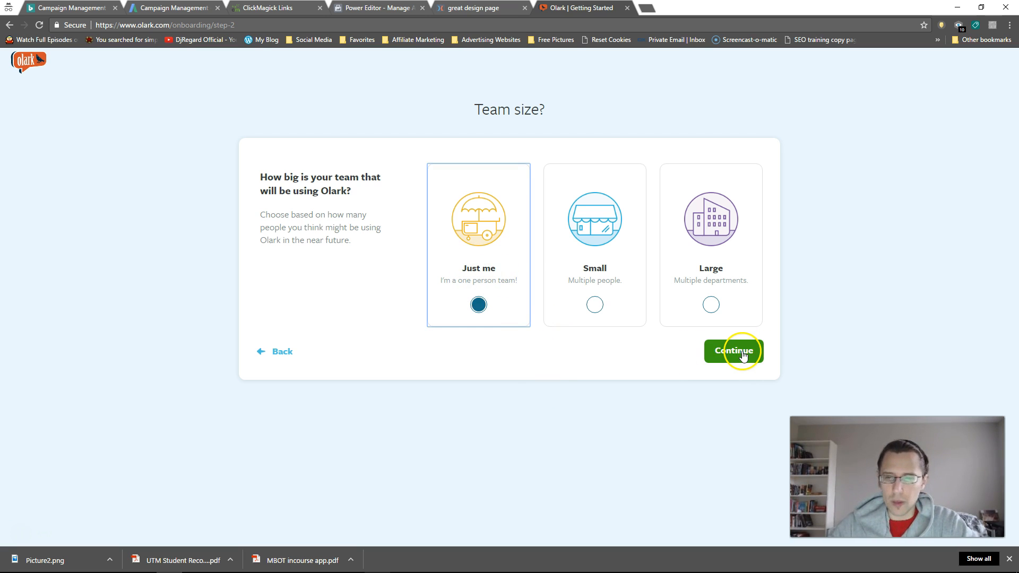
click(734, 351)
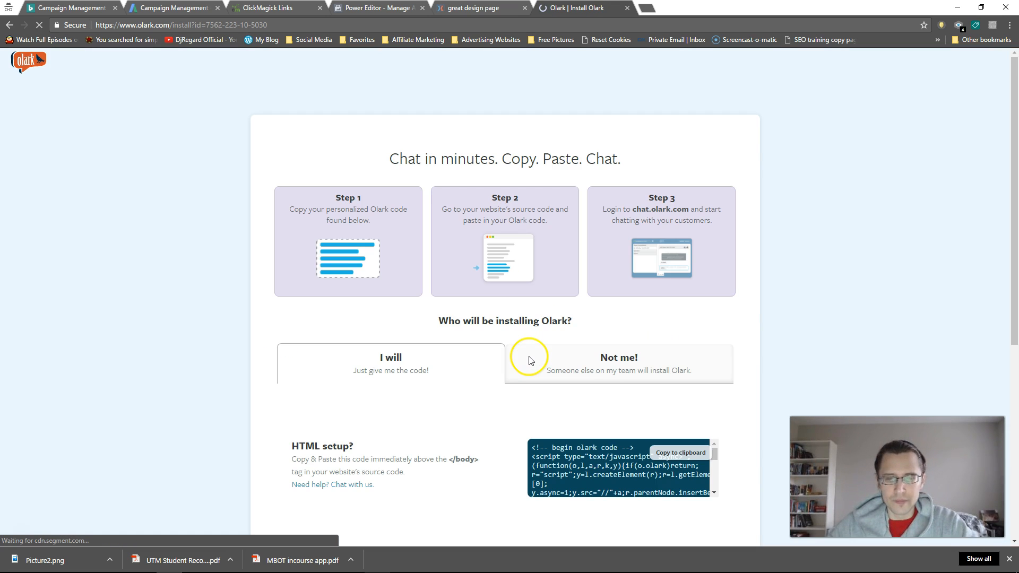
mouse_move(579, 387)
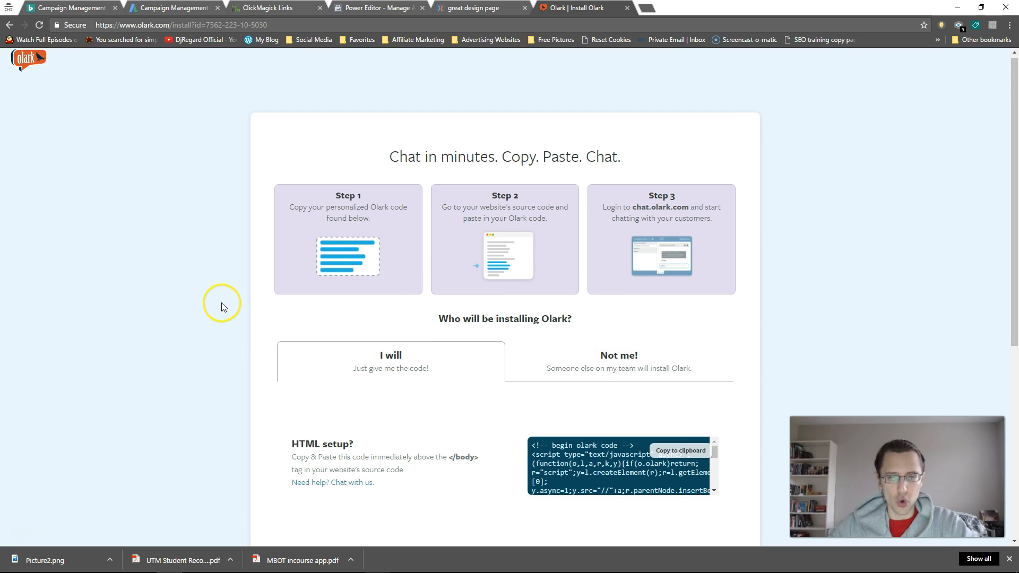
Scroll to the HTML setup section and copy the personalized Olark install code.
scroll(down, 3)
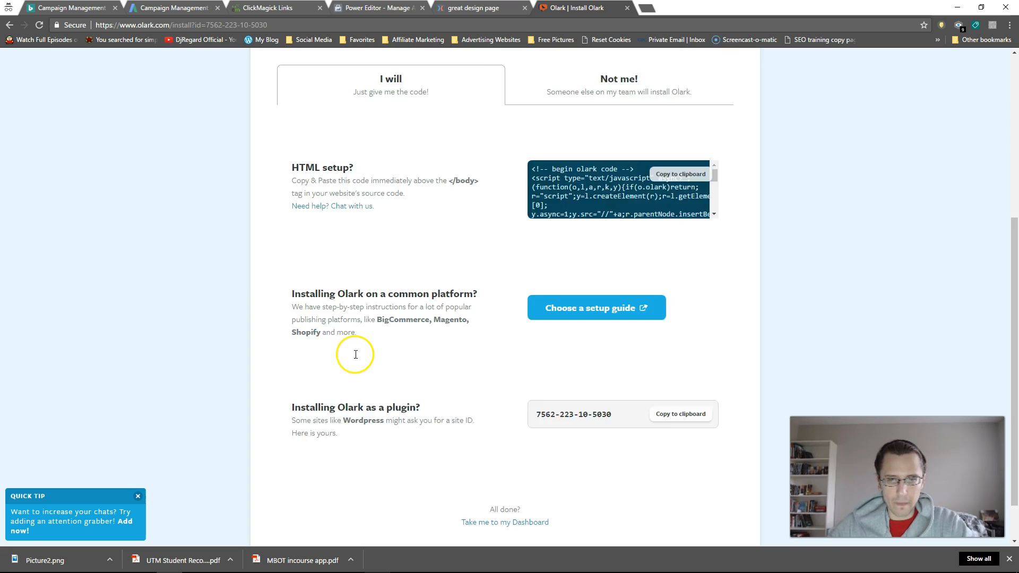
click(617, 357)
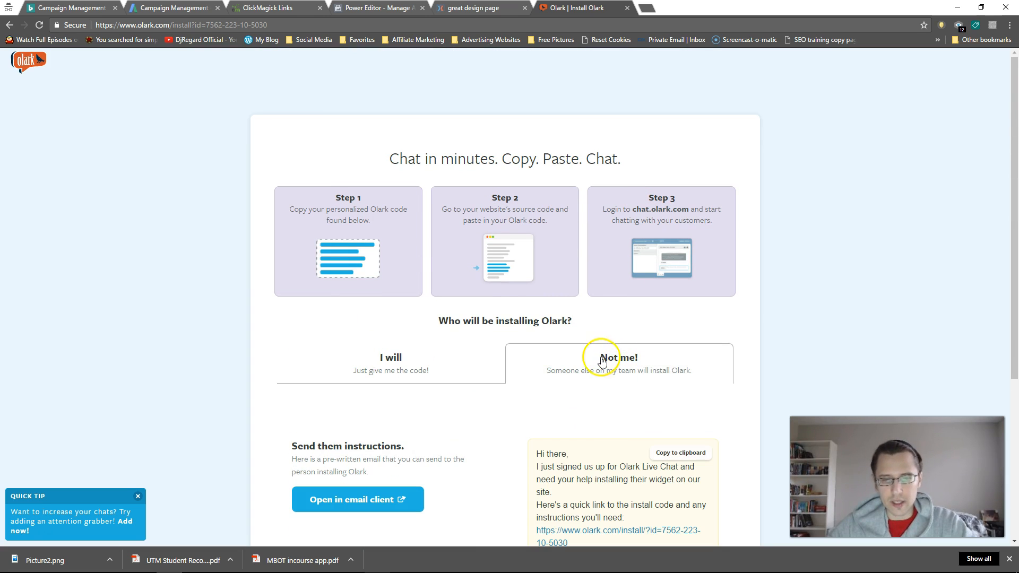
scroll(down, 3)
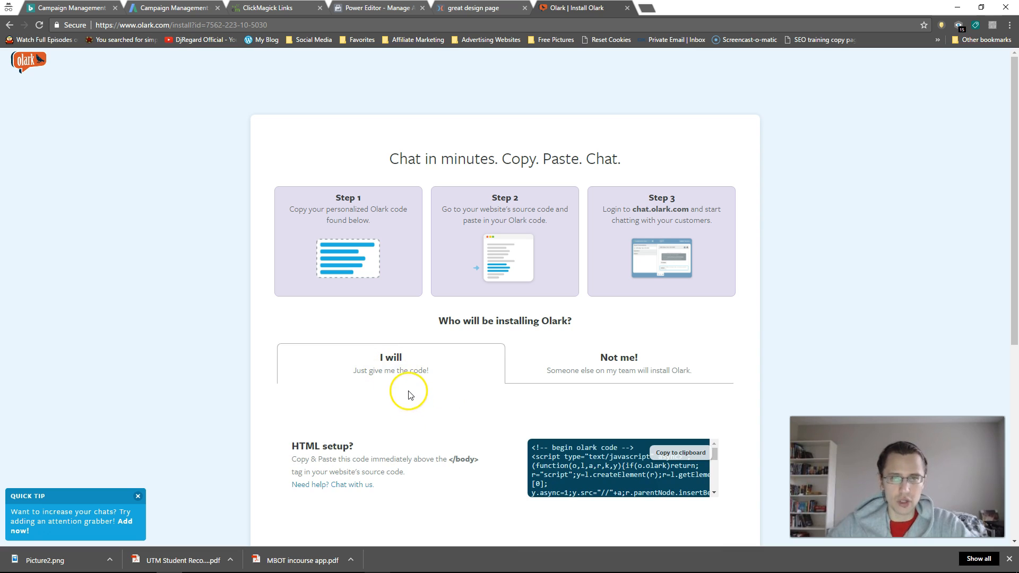
mouse_move(363, 401)
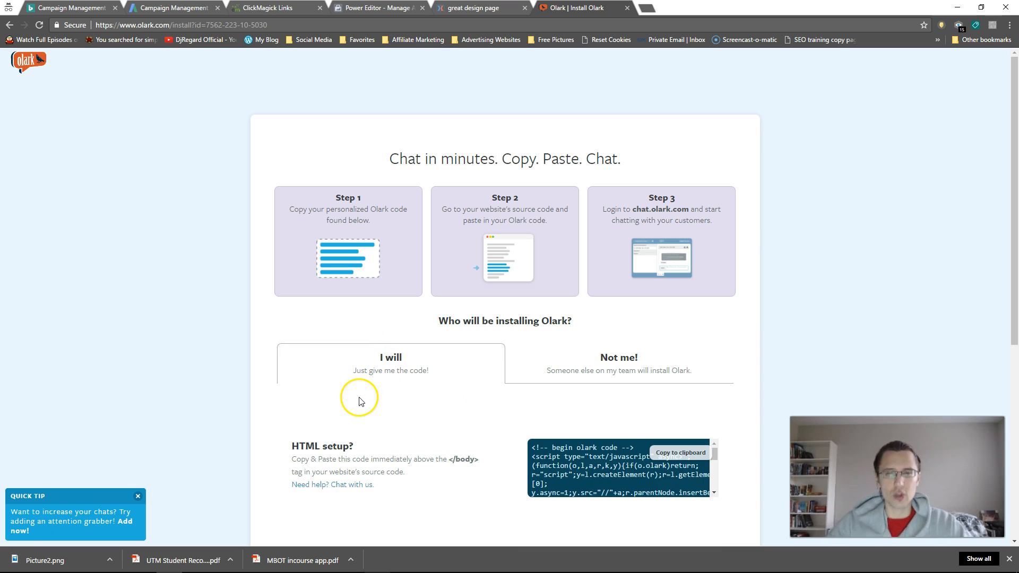
mouse_move(237, 342)
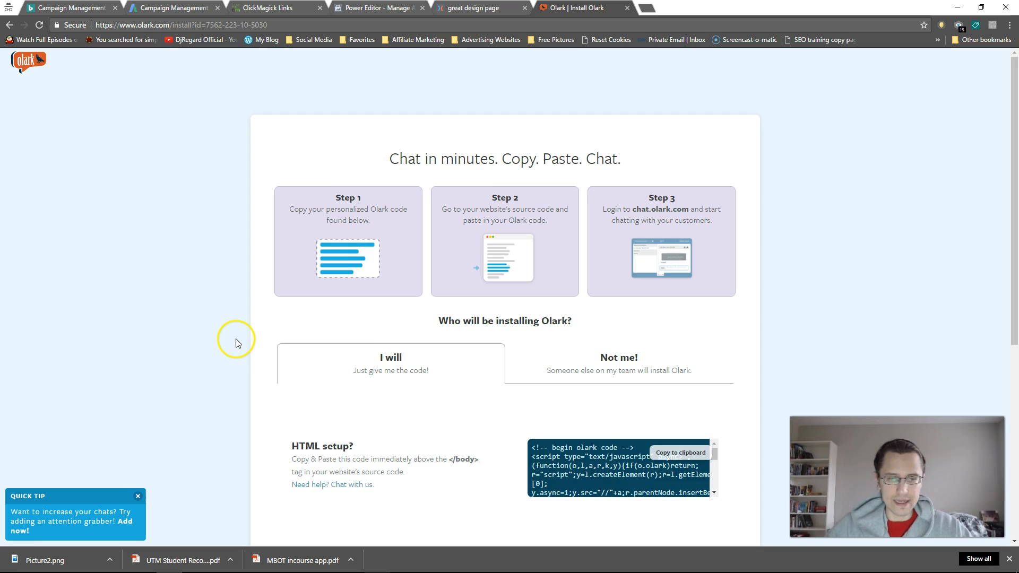
scroll(down, 3)
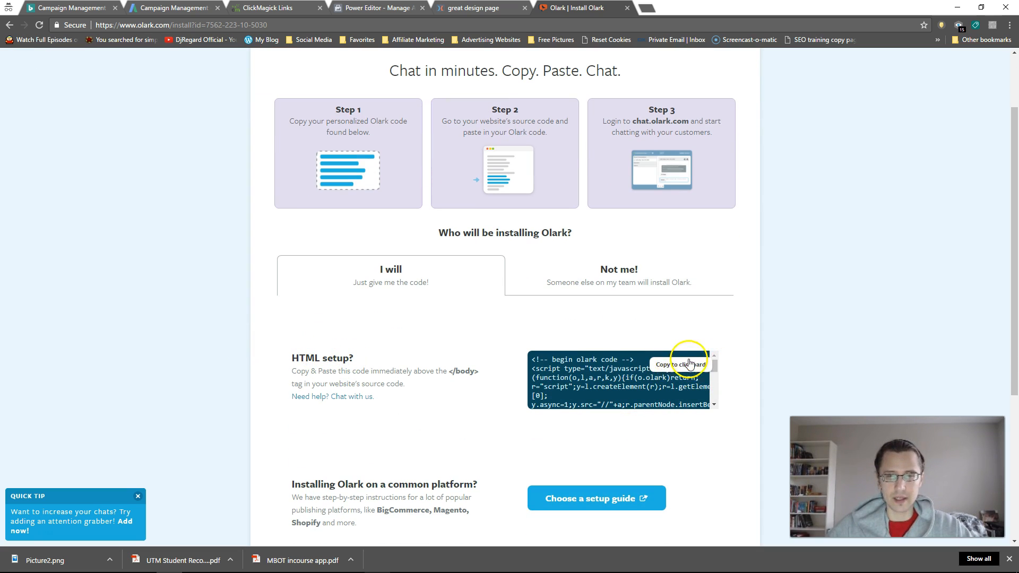
click(680, 364)
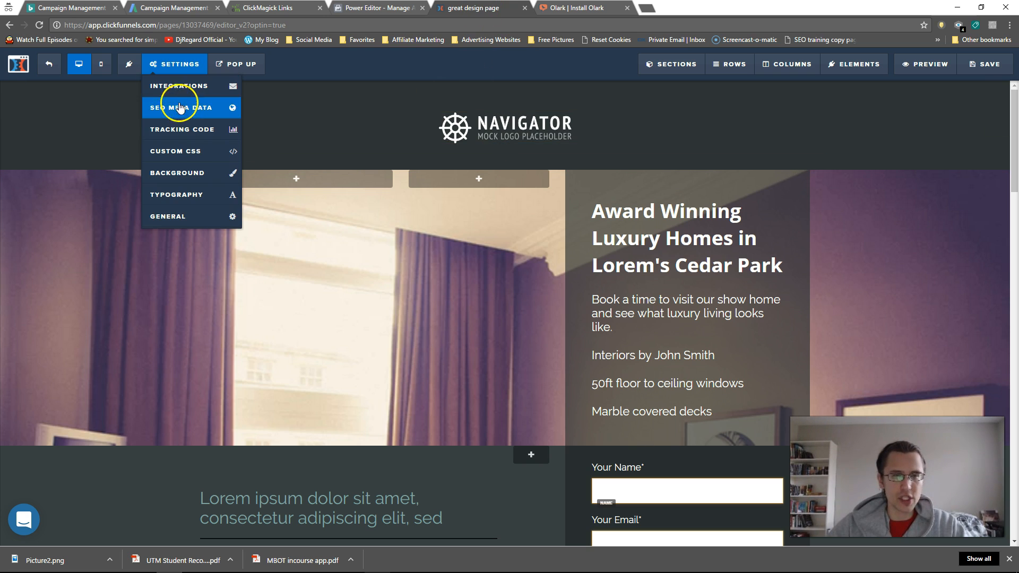
mouse_move(189, 132)
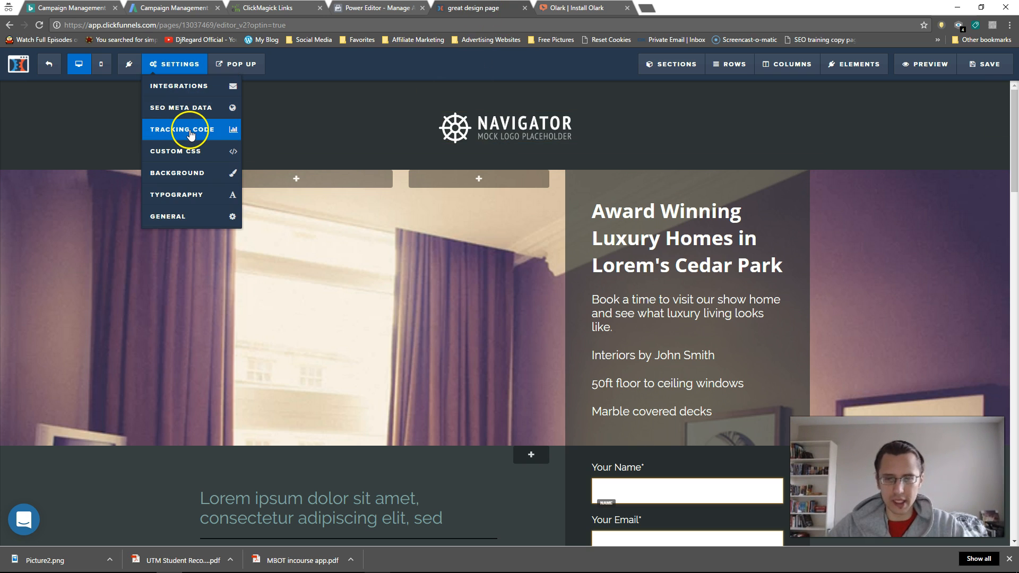
Paste the Olark code into the page's Header Tracking Code and save the optin page.
click(186, 129)
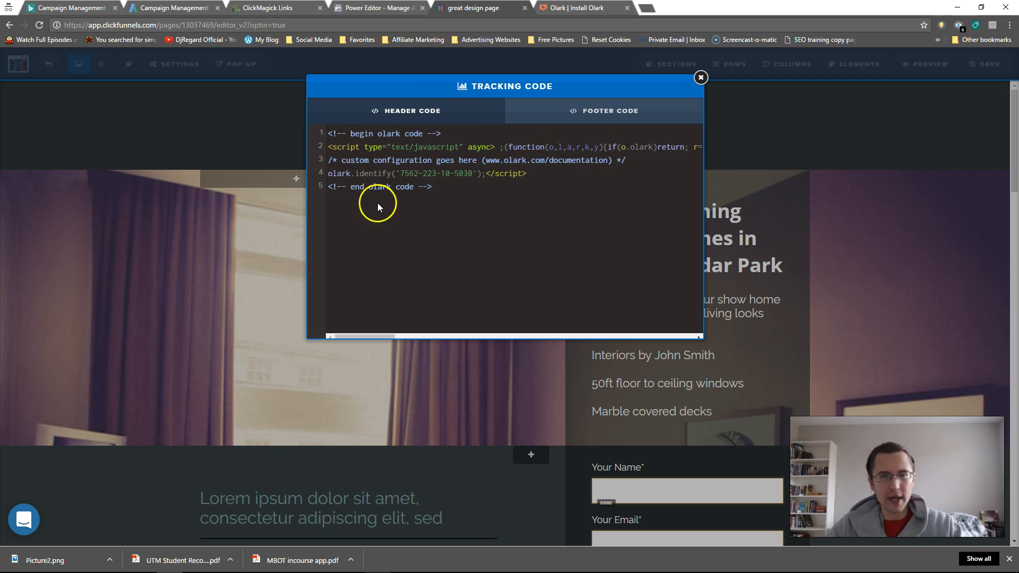
click(701, 78)
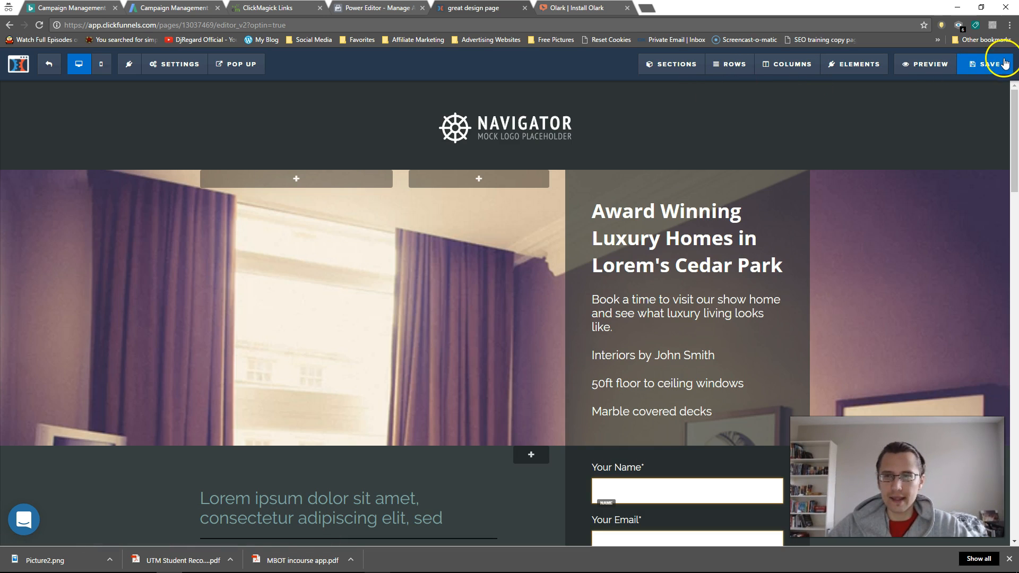
click(990, 63)
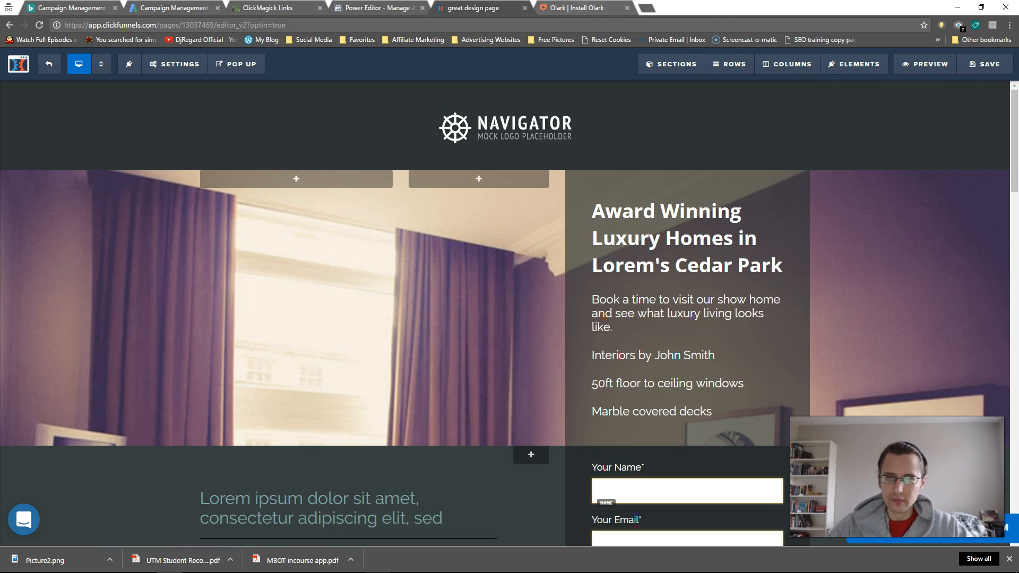
click(587, 7)
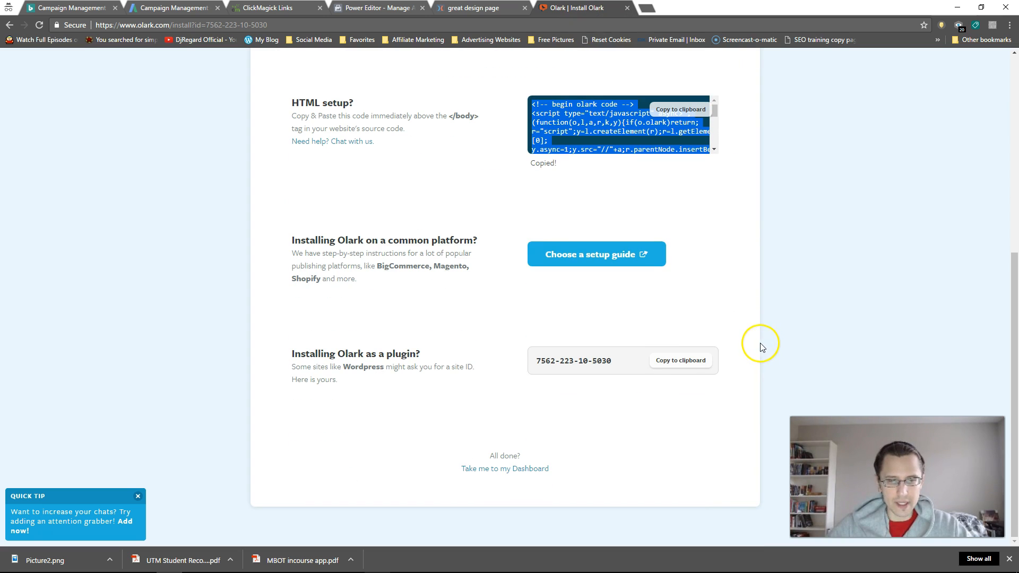
mouse_move(527, 477)
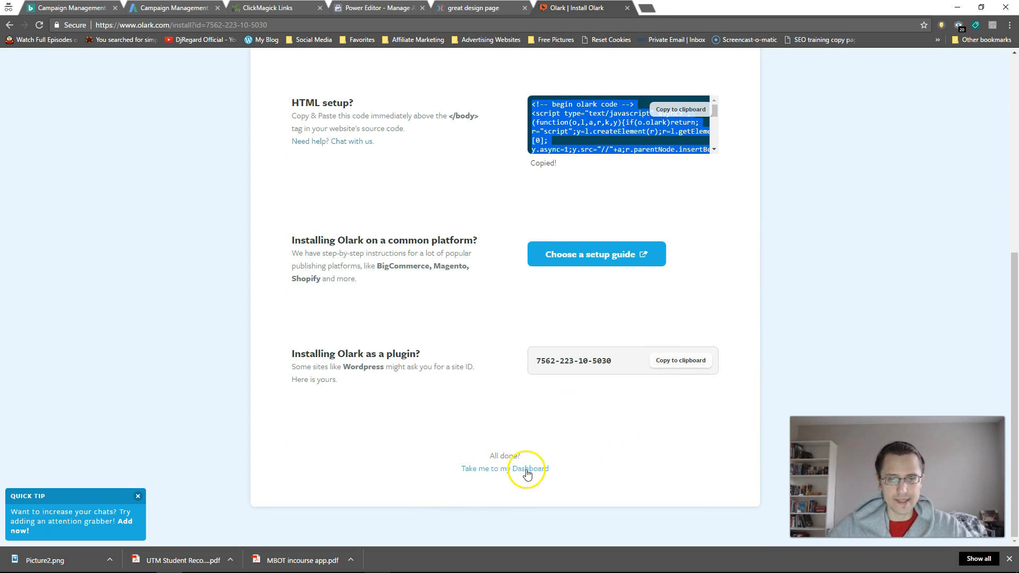
Go to the Olark dashboard, revisit installation instructions after the not-installed warning, and return.
click(505, 469)
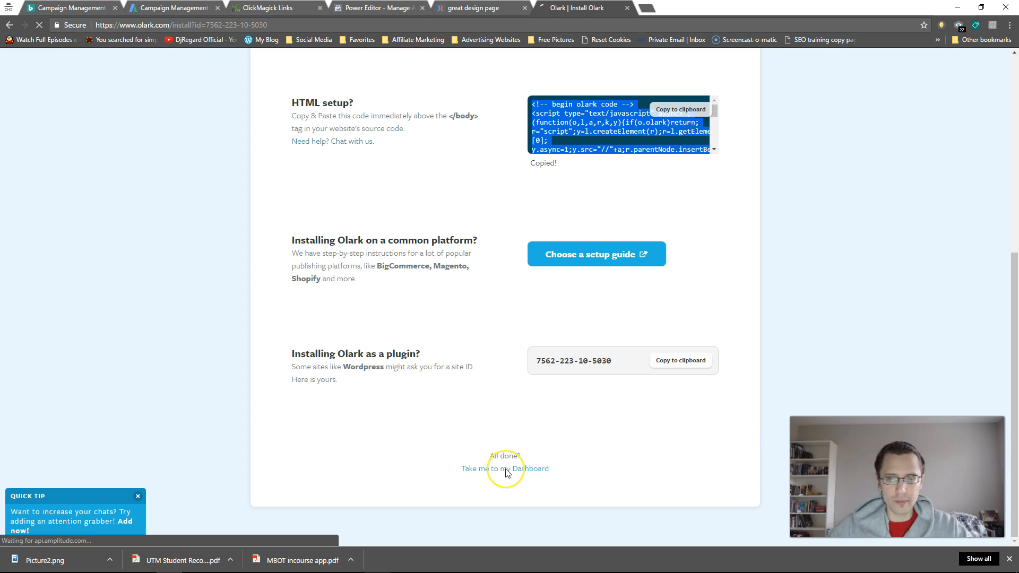
click(504, 469)
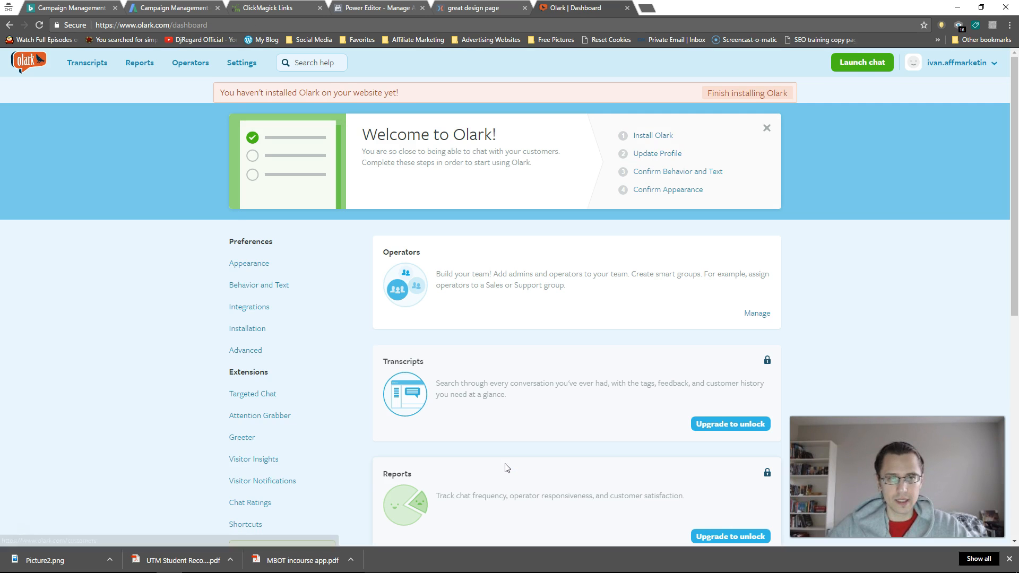
drag(260, 93, 400, 93)
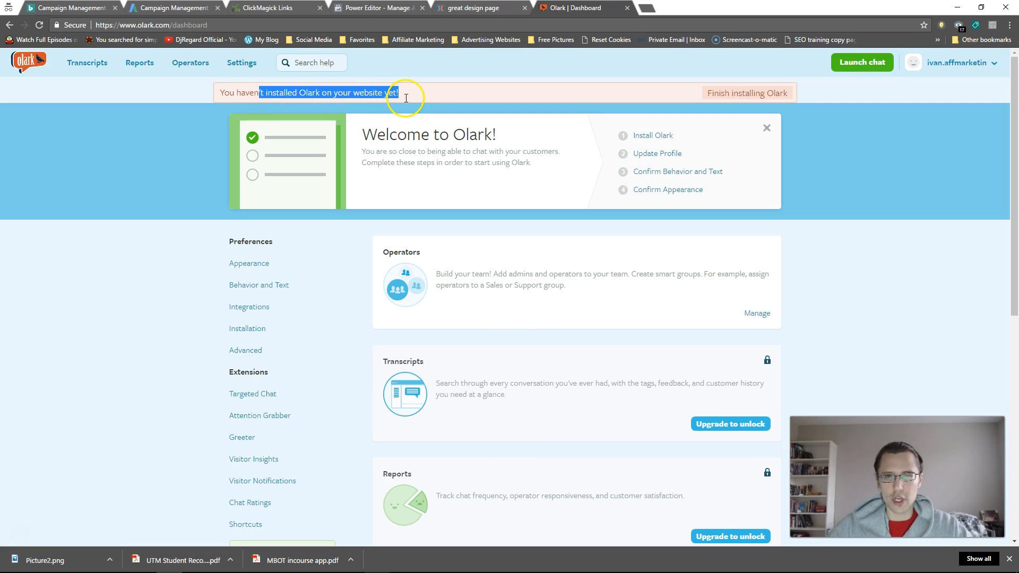
mouse_move(742, 94)
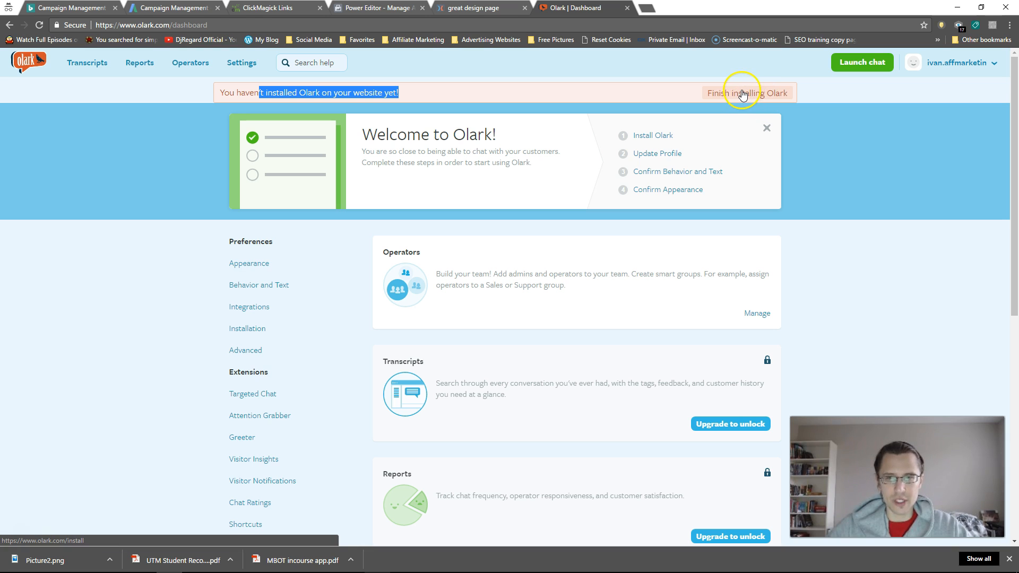
click(745, 93)
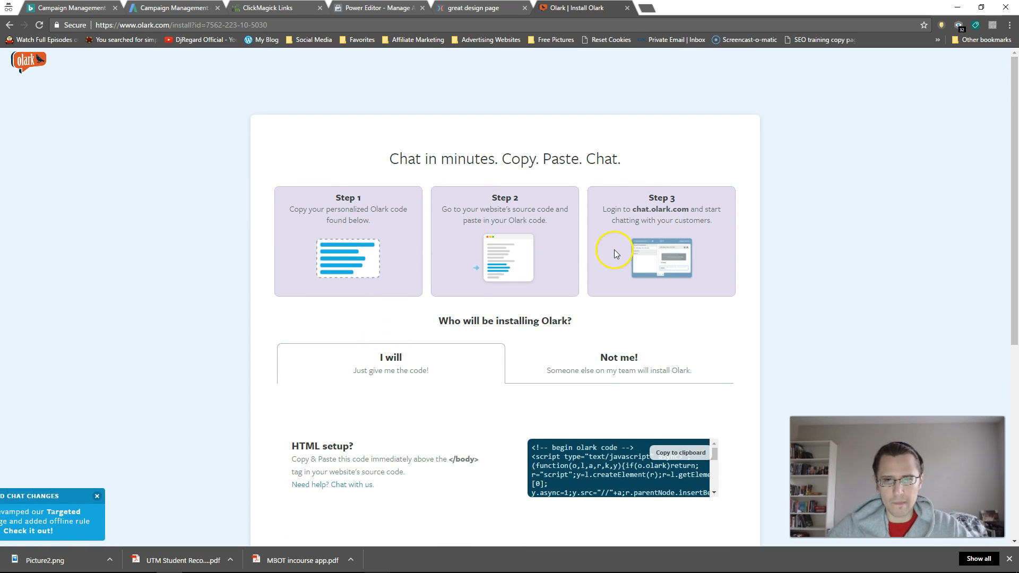
scroll(down, 3)
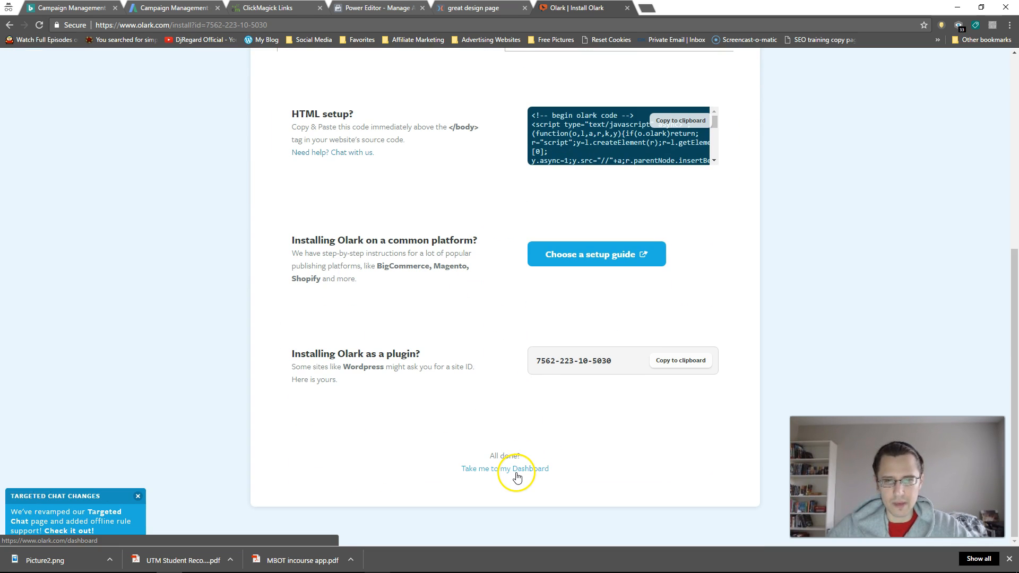
click(507, 469)
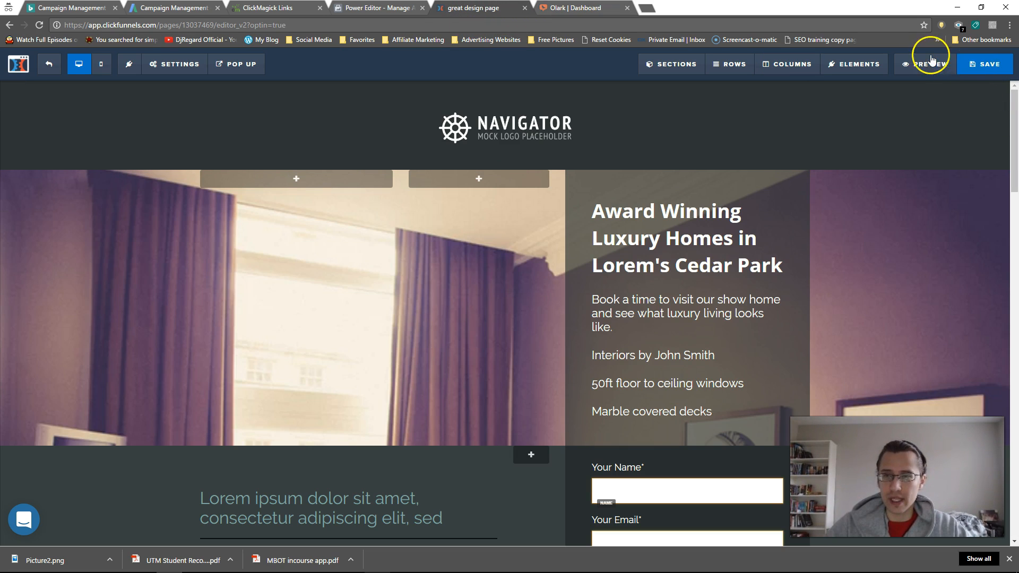
Preview the luxury-homes page and test the Olark 'Contact us' chat widget, then return to Olark.
click(926, 64)
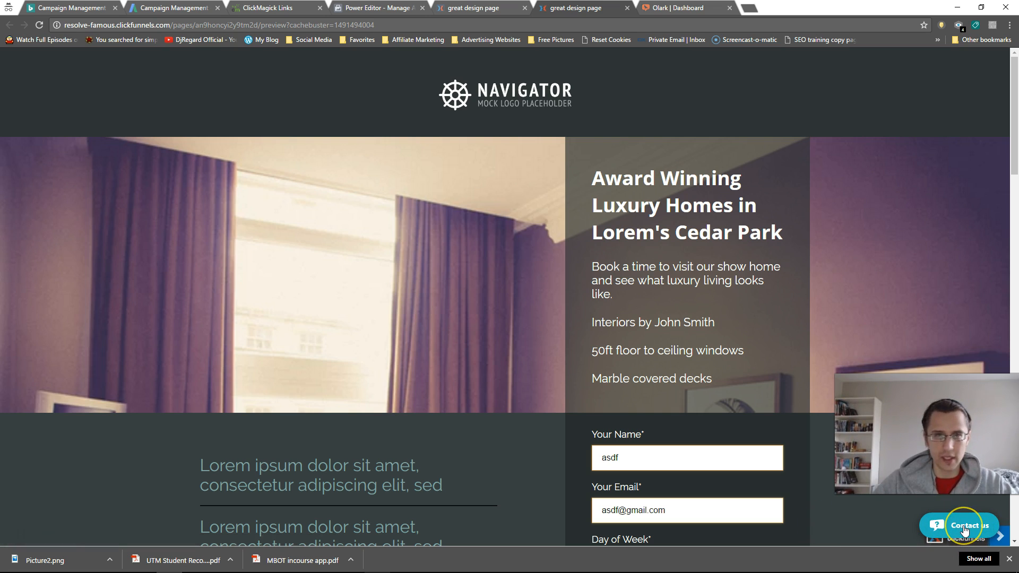
click(964, 525)
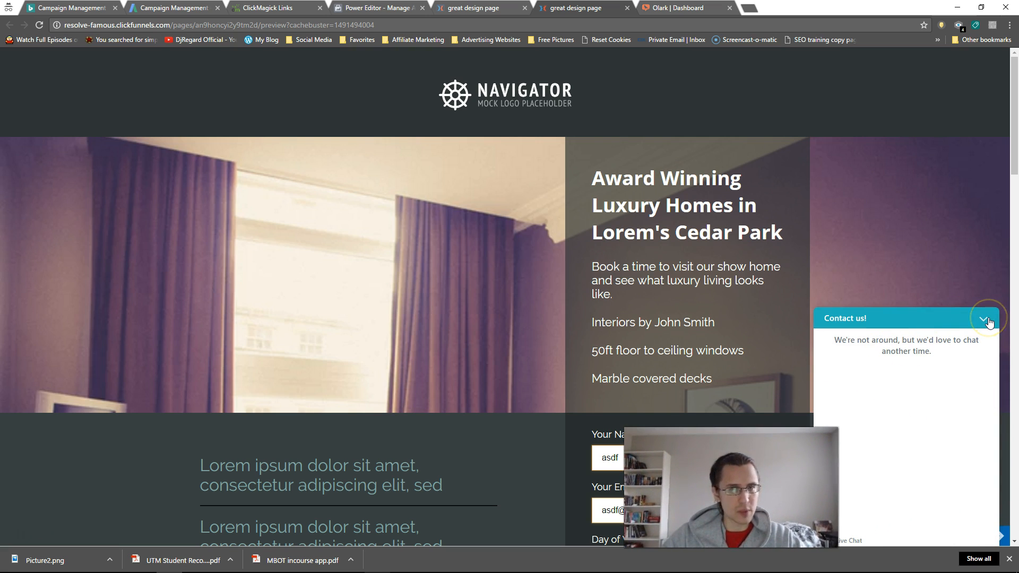
click(987, 319)
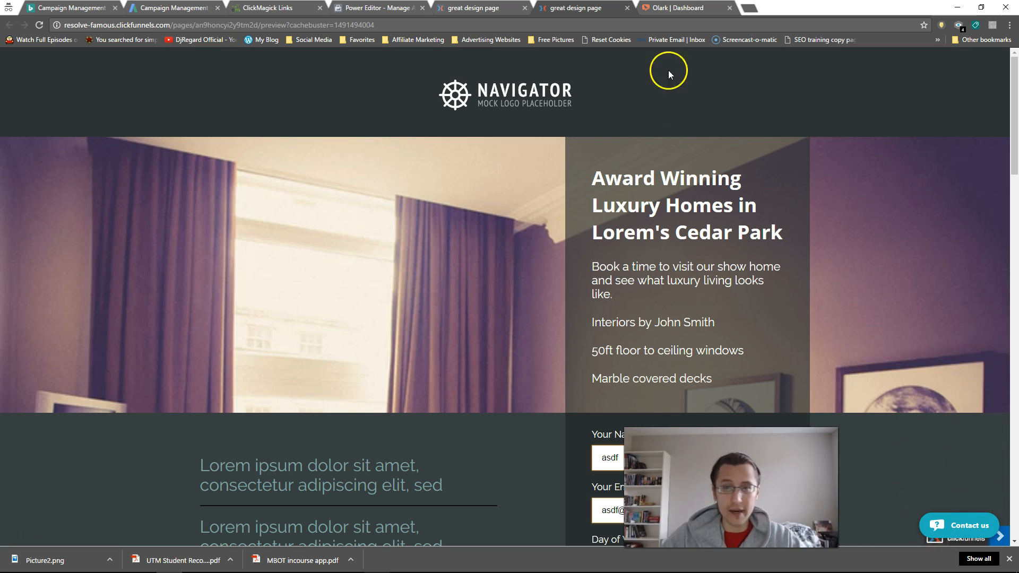
click(678, 8)
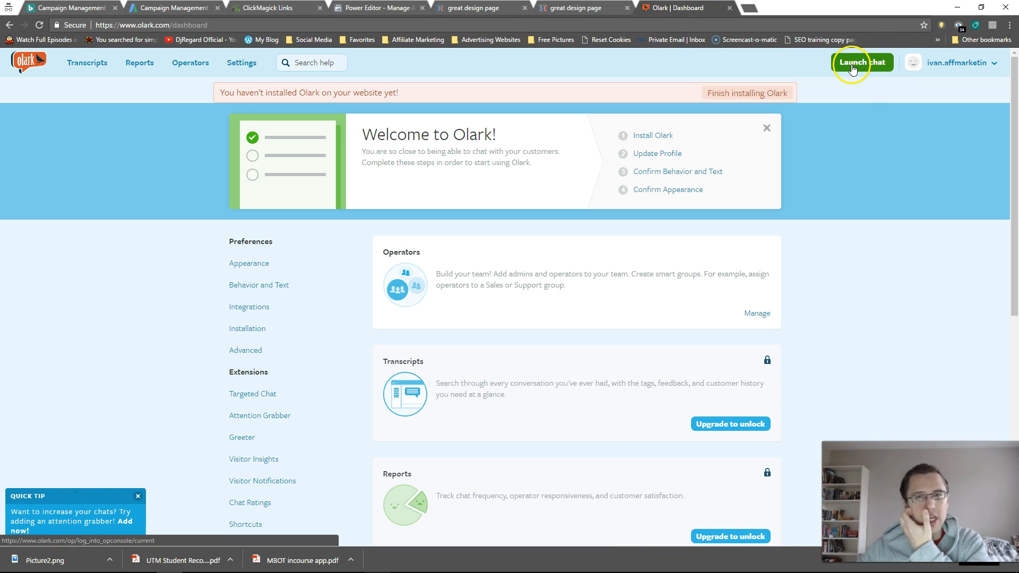
Open the Olark operator console in a new tab and toggle chat availability off and on.
right_click(862, 63)
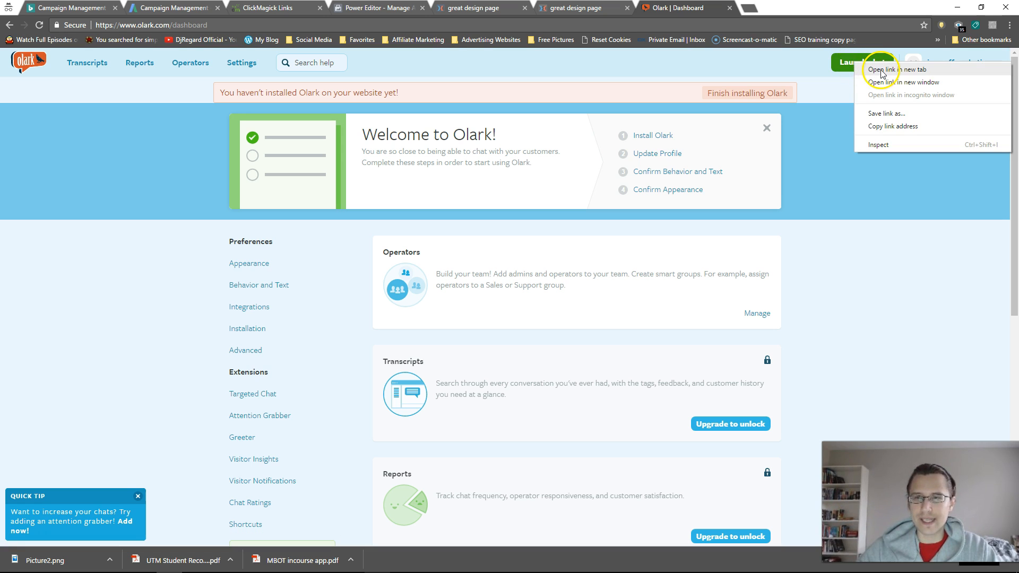
click(889, 70)
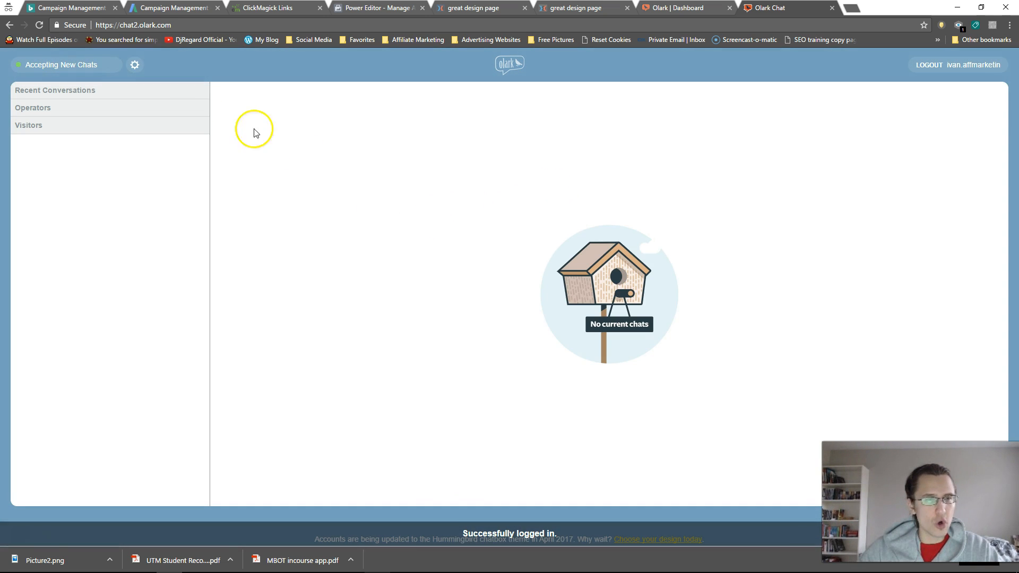
click(63, 65)
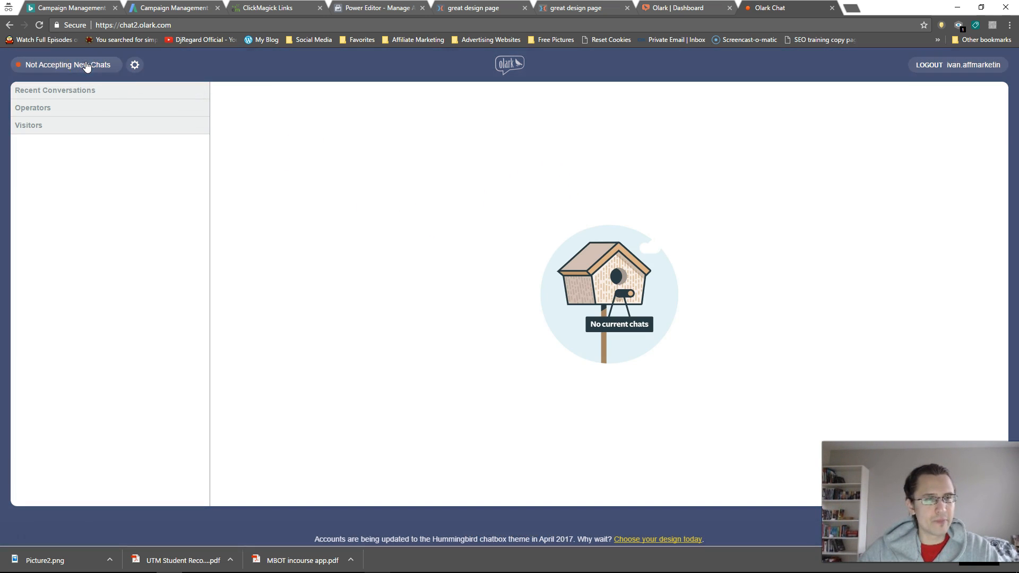
click(63, 64)
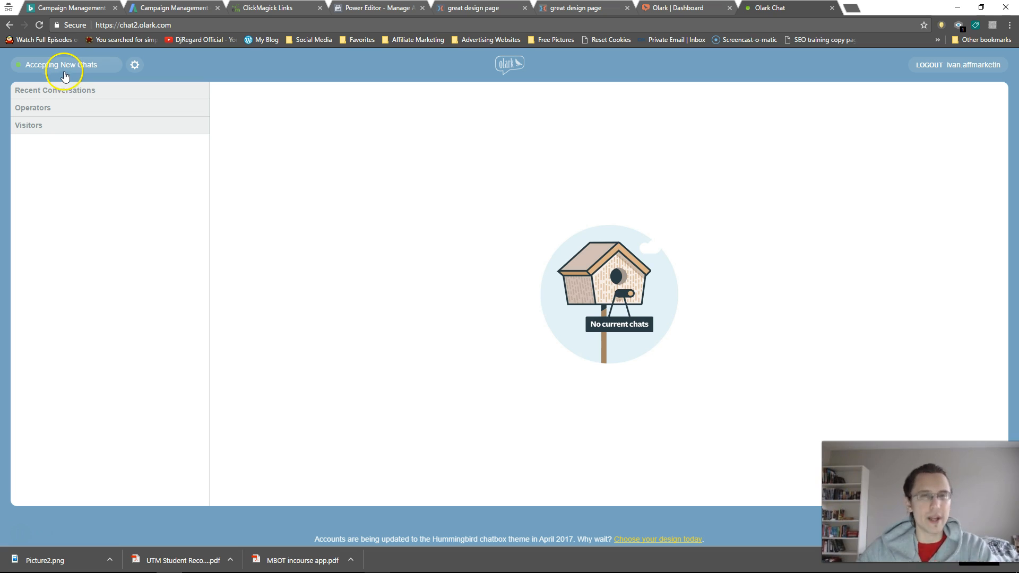
click(66, 65)
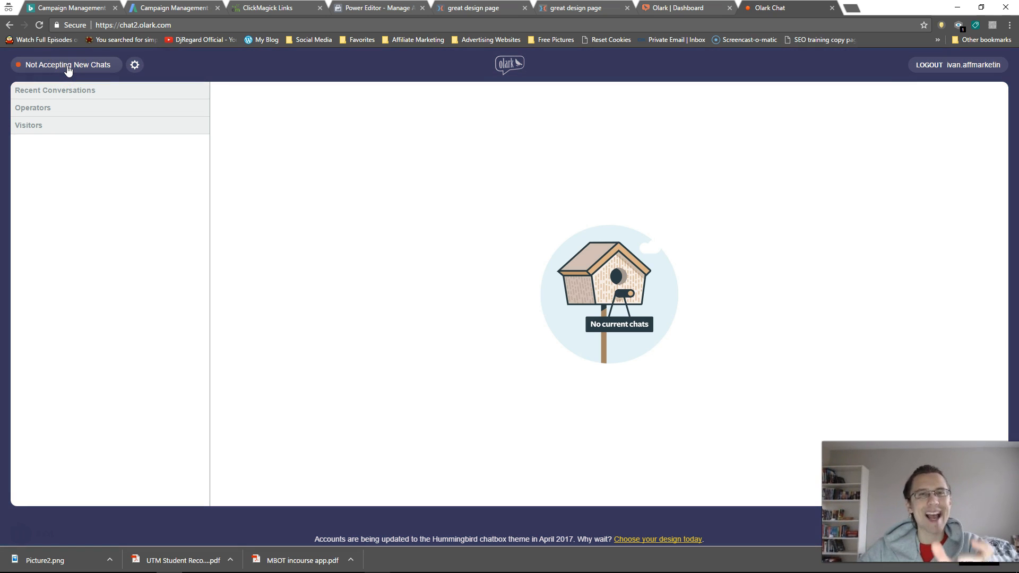
click(65, 65)
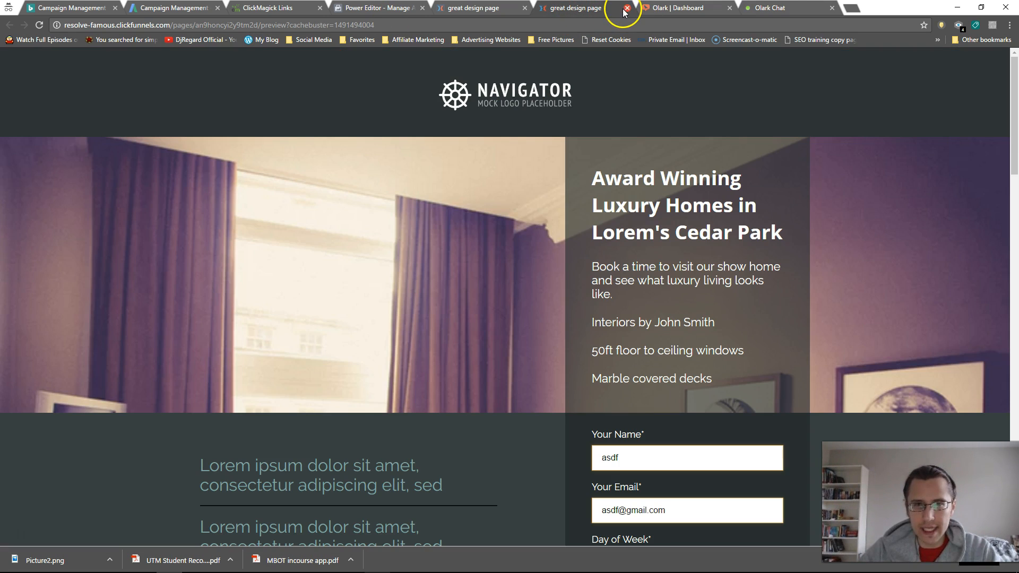
Preview and save the optin page, then send 'hi' from the preview's chat widget.
click(626, 7)
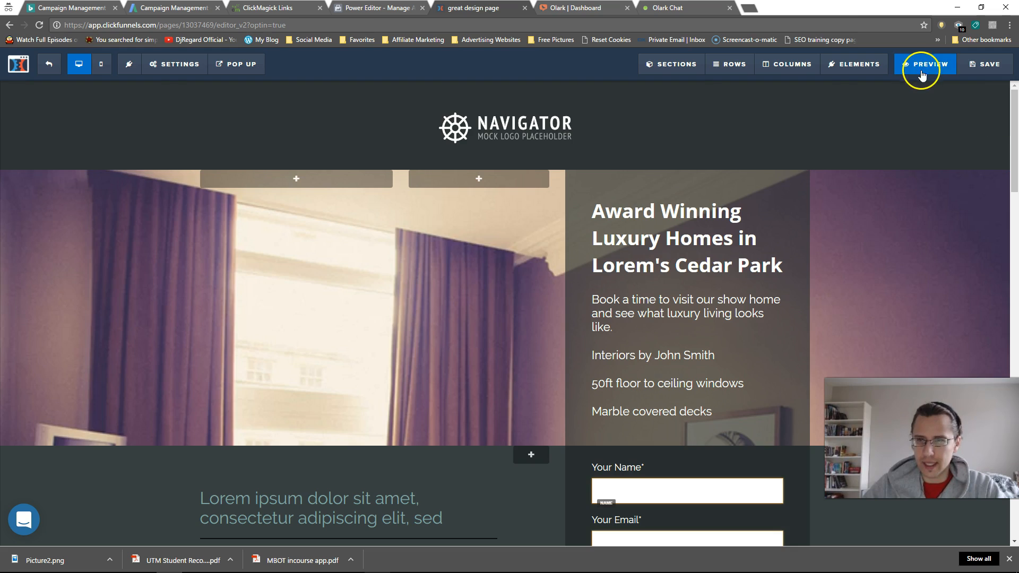
click(929, 64)
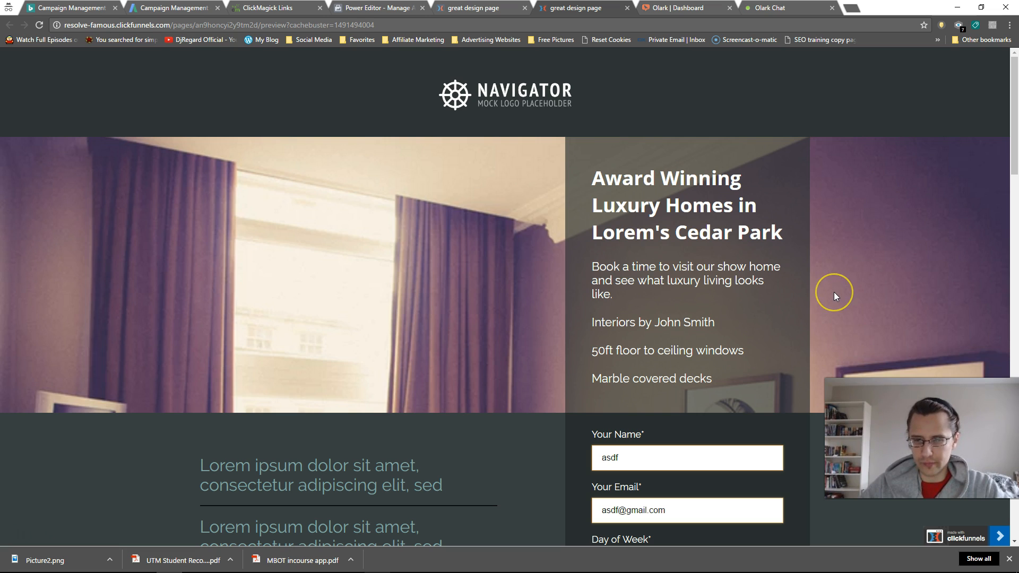
mouse_move(837, 300)
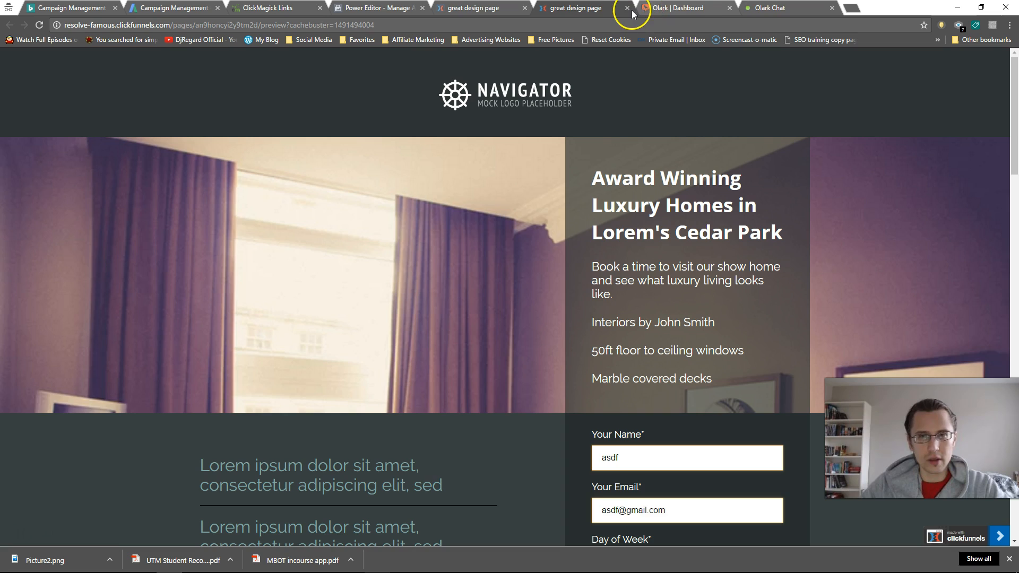
click(627, 8)
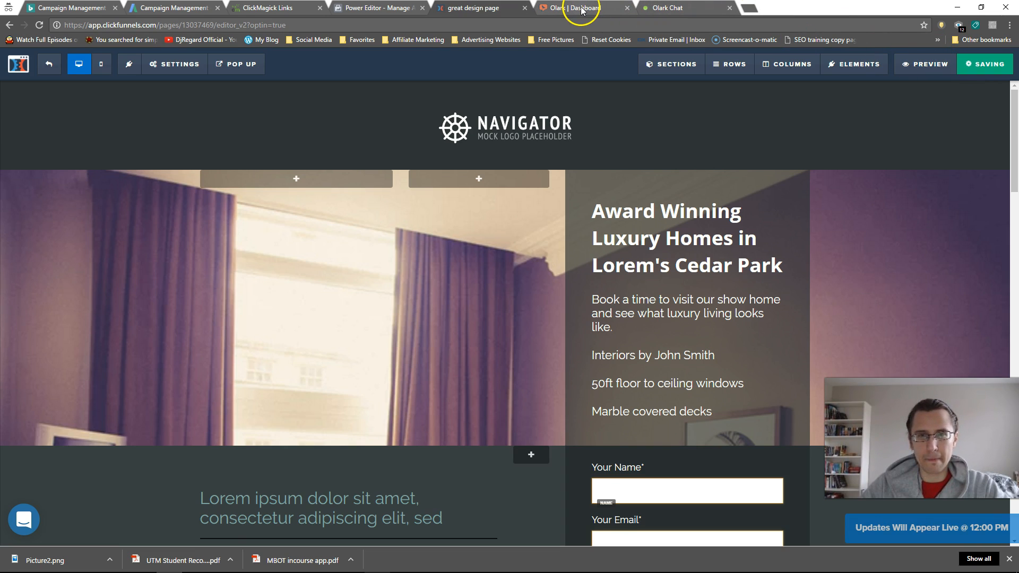
click(573, 7)
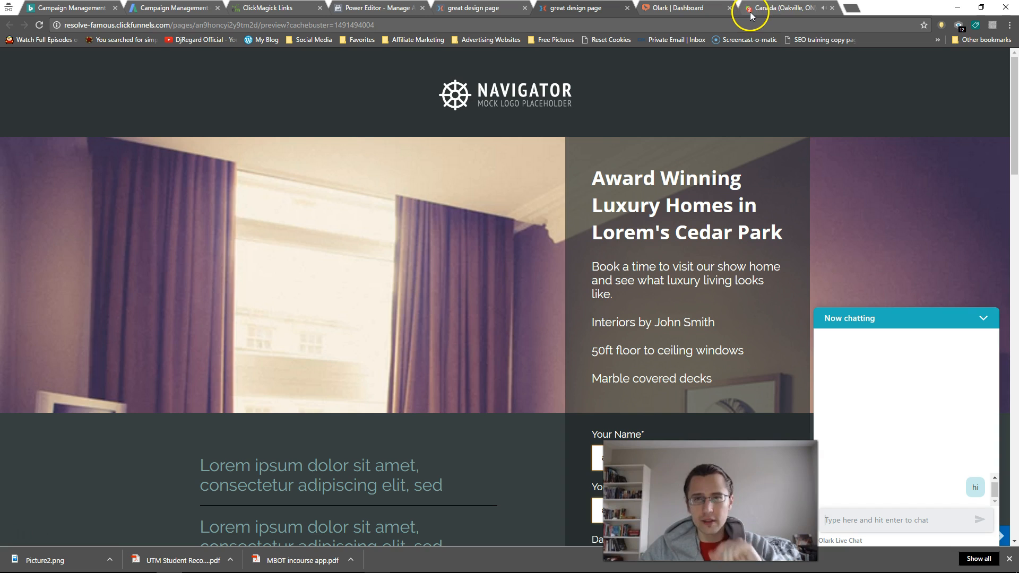
click(781, 7)
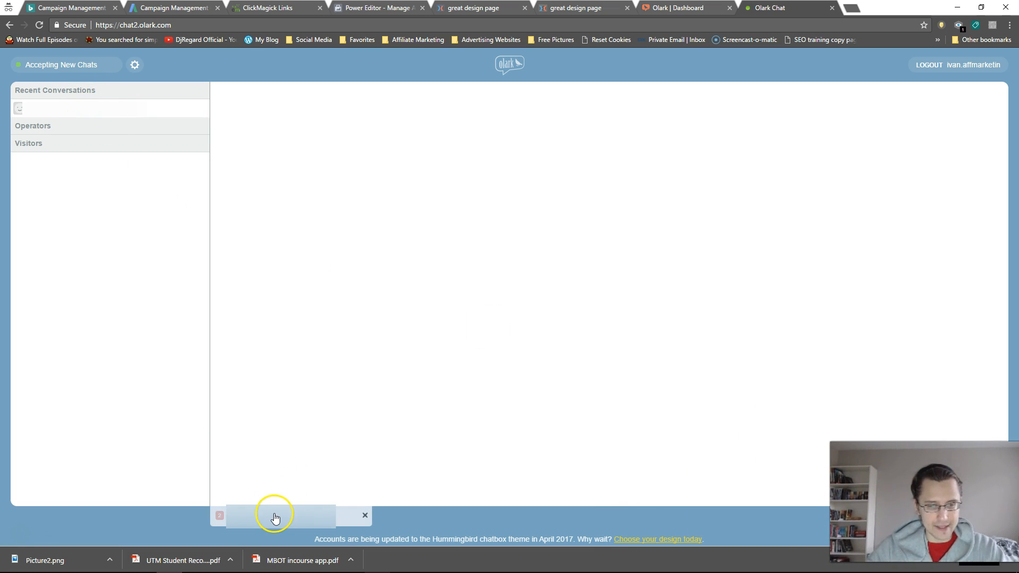
Open the visitor's 'hi' conversation, check their page URL and reply 'hey there'.
click(276, 516)
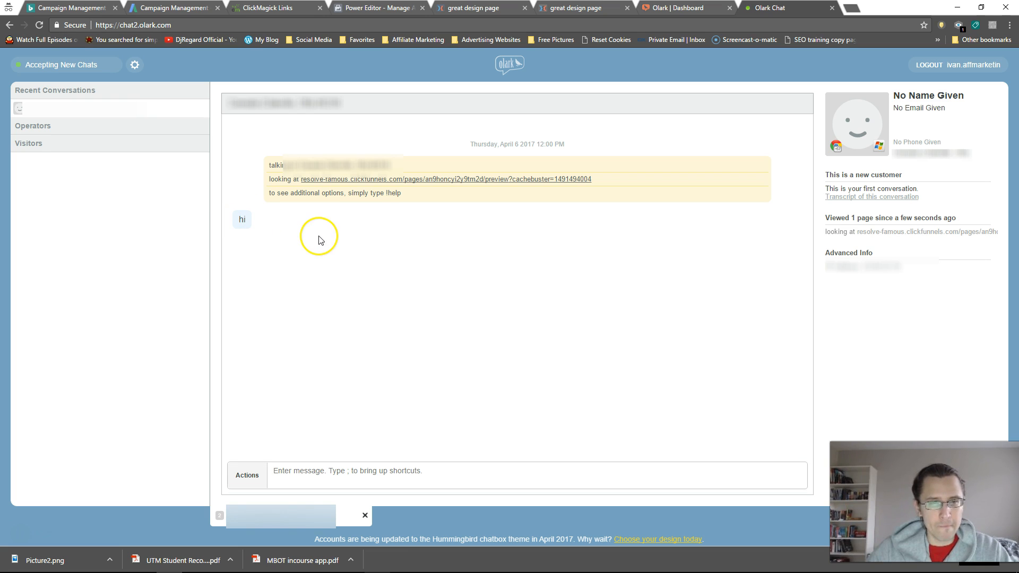
mouse_move(280, 179)
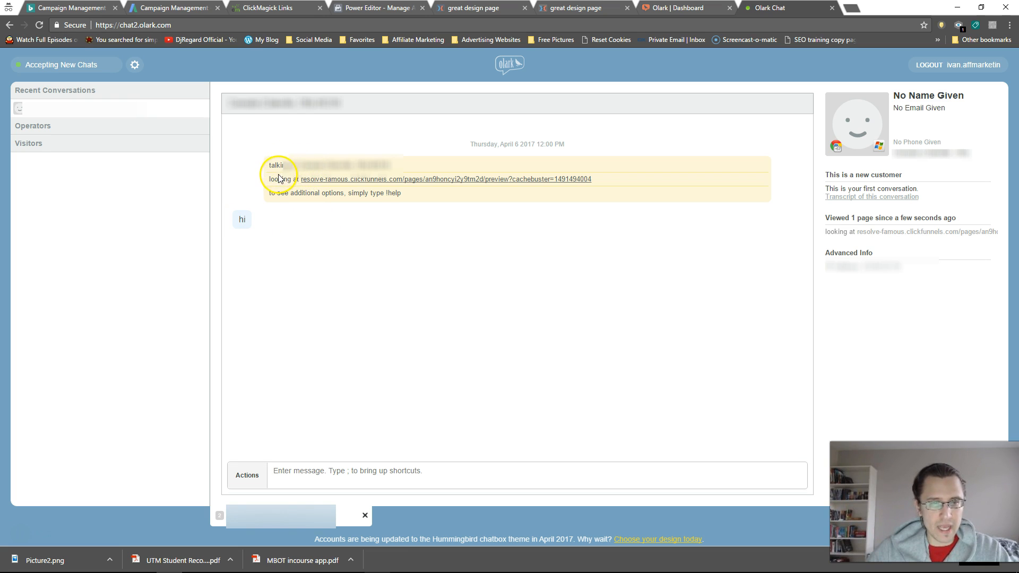
drag(273, 179, 591, 178)
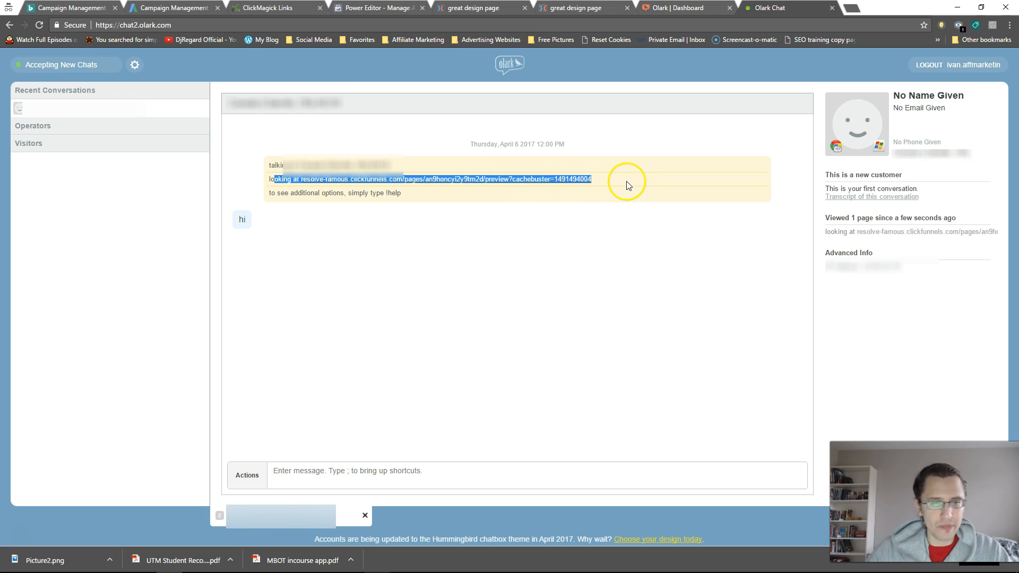
click(299, 471)
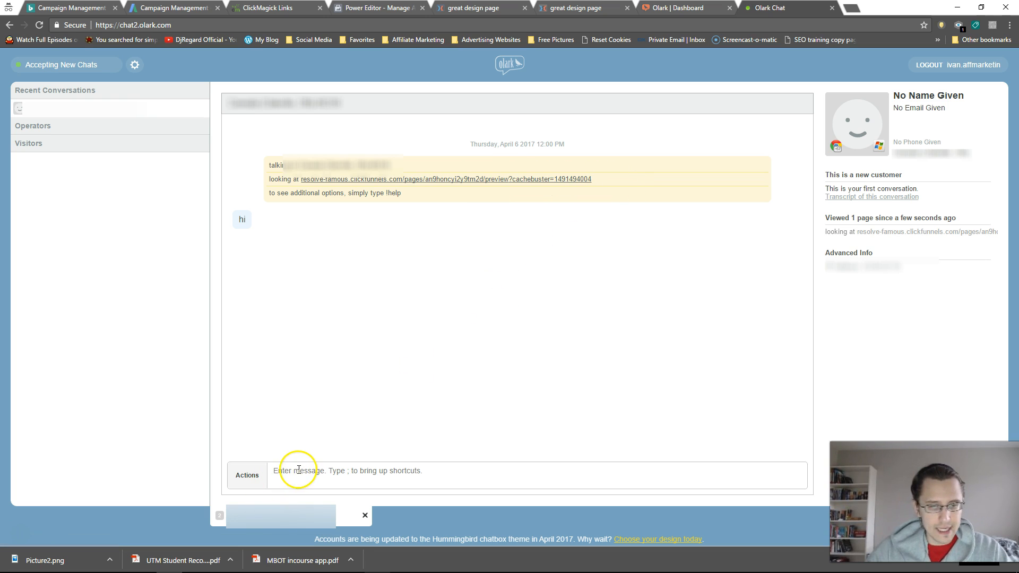
text(hey tehre)
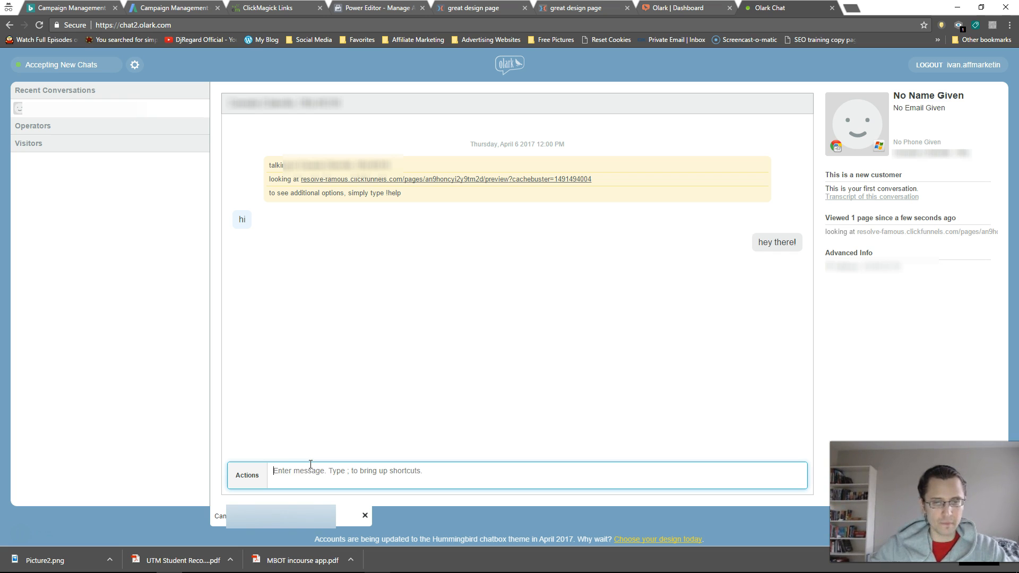
mouse_move(537, 79)
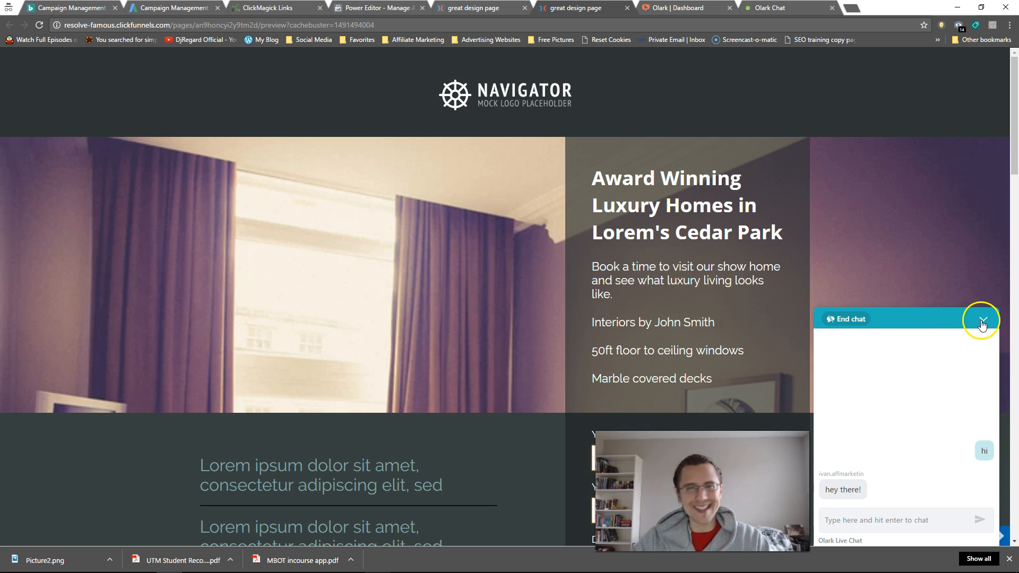
mouse_move(973, 320)
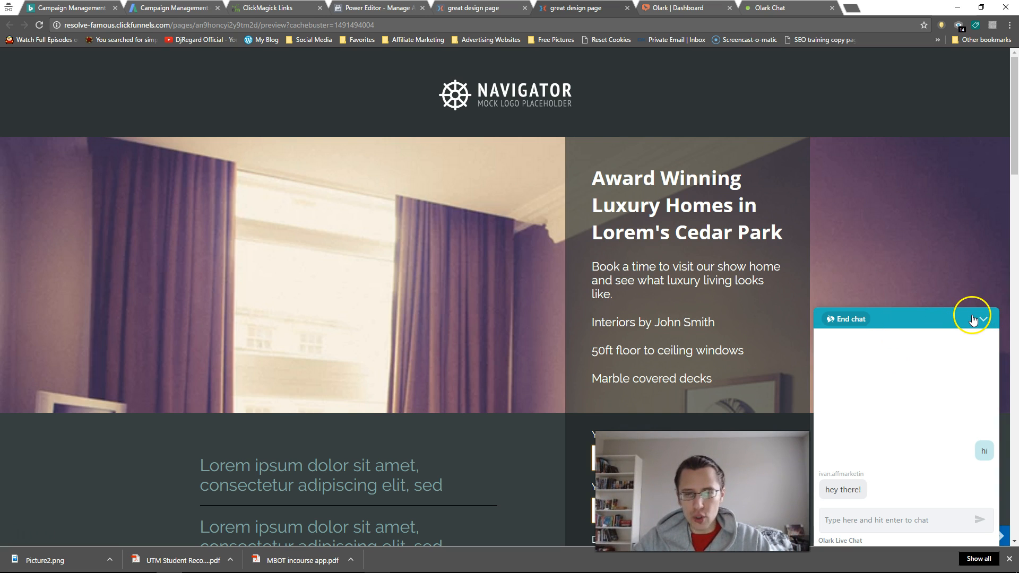
mouse_move(972, 320)
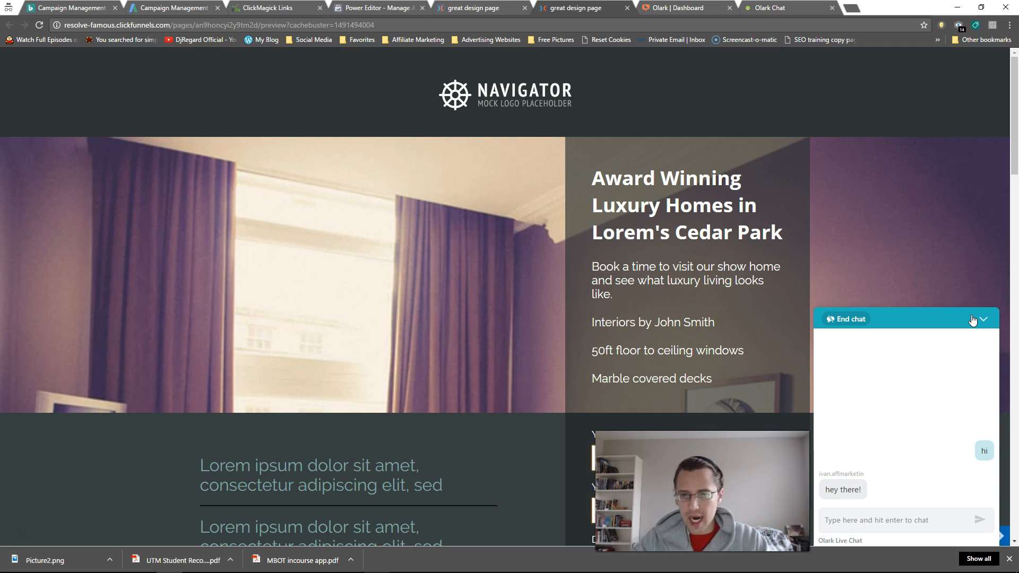
Confirm the operator's 'hey there!' reply in the preview chat, then minimize the Olark widget.
click(984, 319)
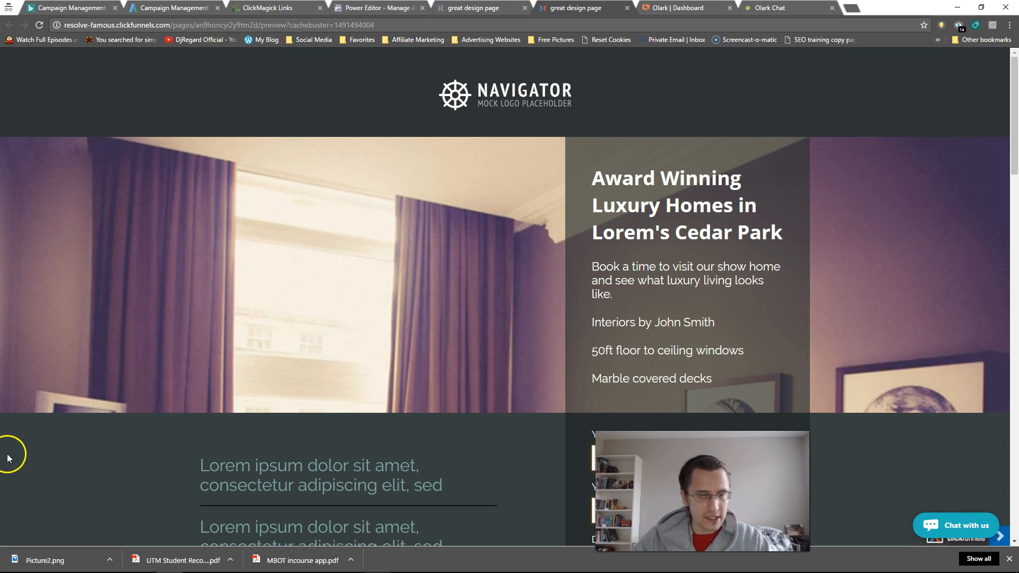
click(956, 526)
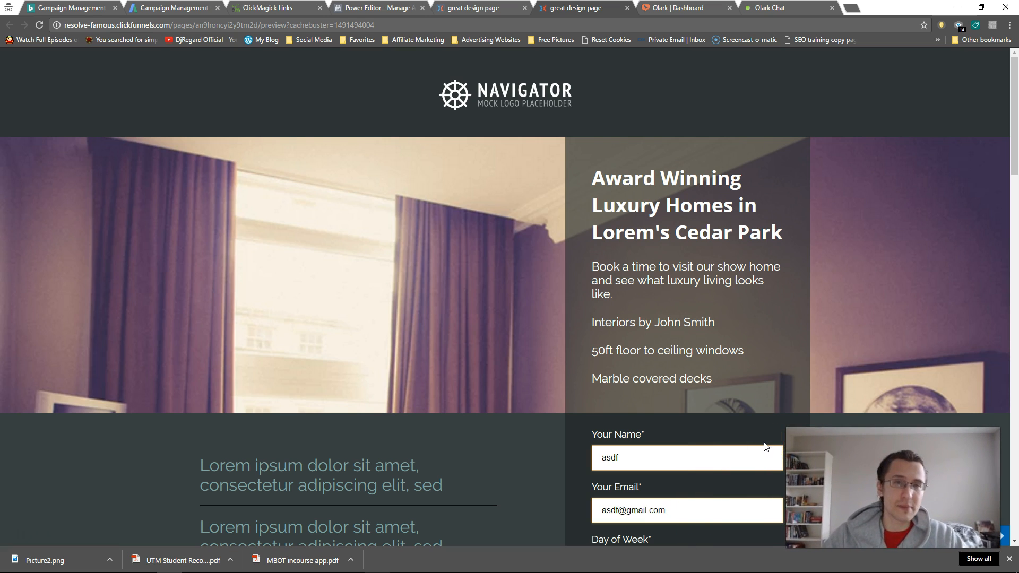
mouse_move(760, 444)
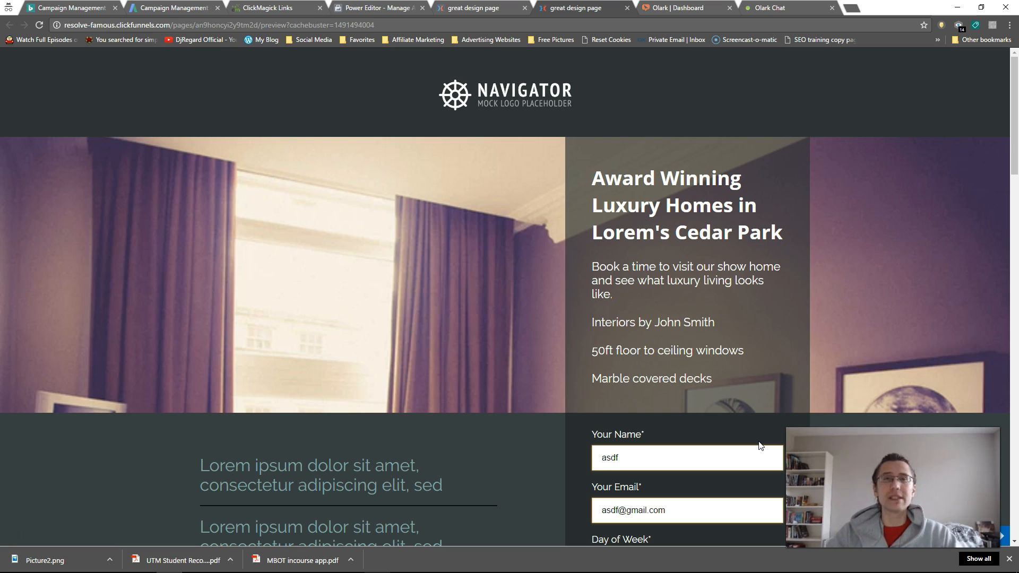
mouse_move(7, 551)
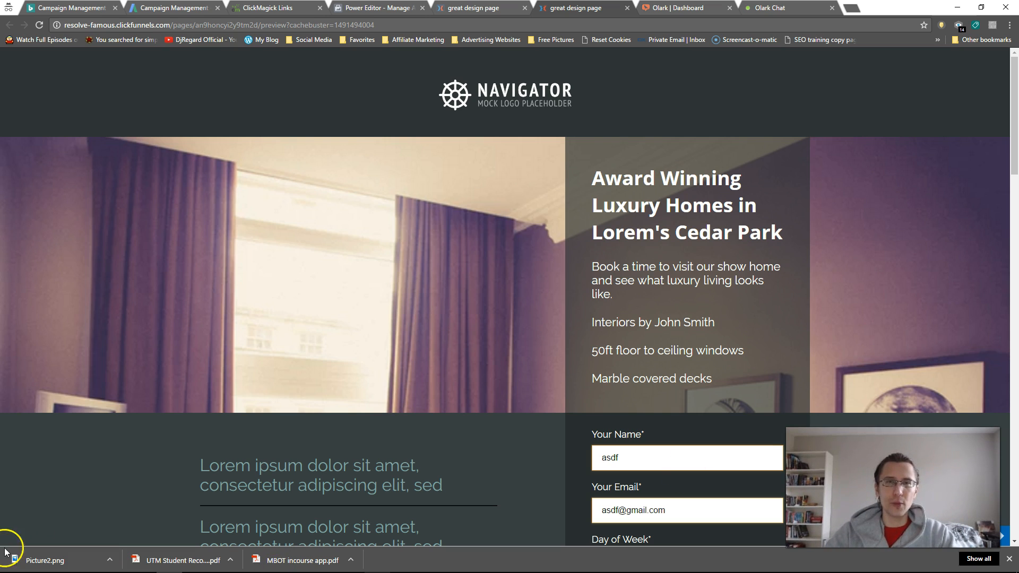